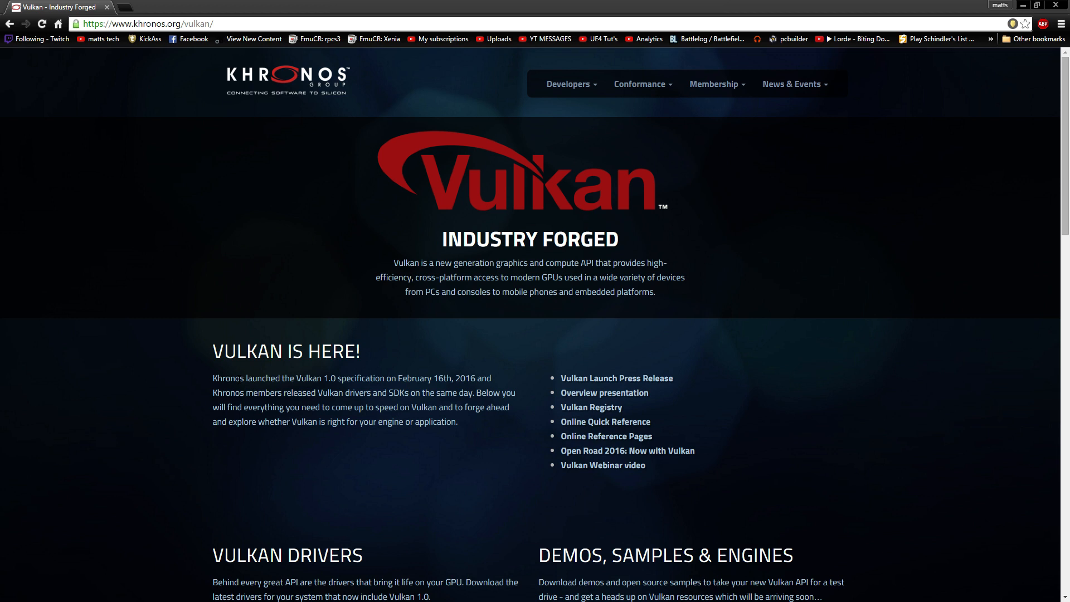
Look over the Khronos Vulkan resources page, dismissing the context menu and the file browser window covering it.
{"action": "right_click", "coordinate": [263, 383]}
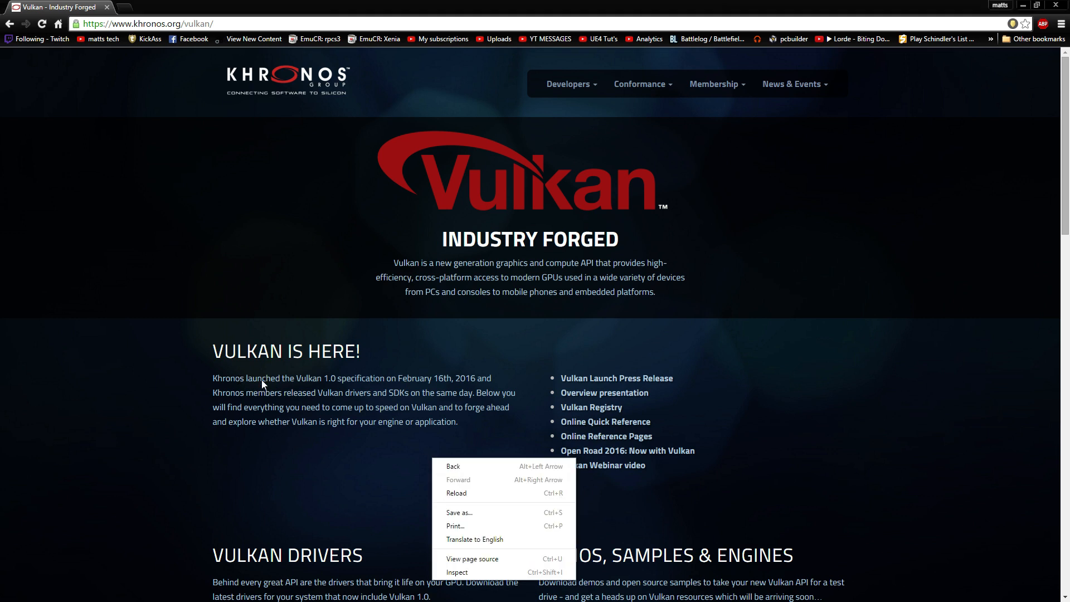
{"action": "scroll", "scroll_direction": "down", "scroll_amount": 3}
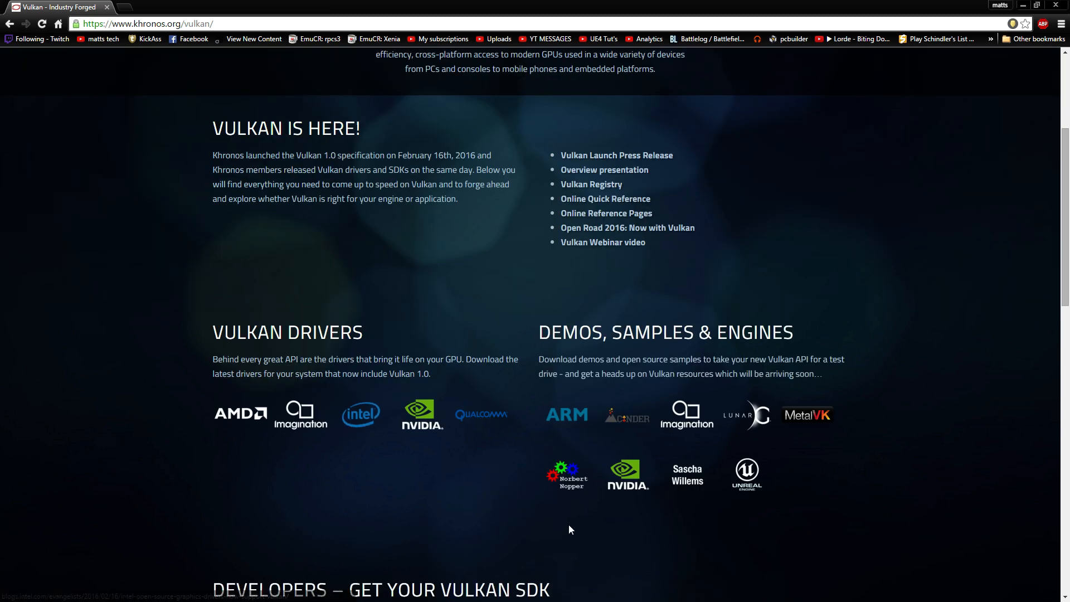
{"action": "scroll", "scroll_direction": "down", "scroll_amount": 3}
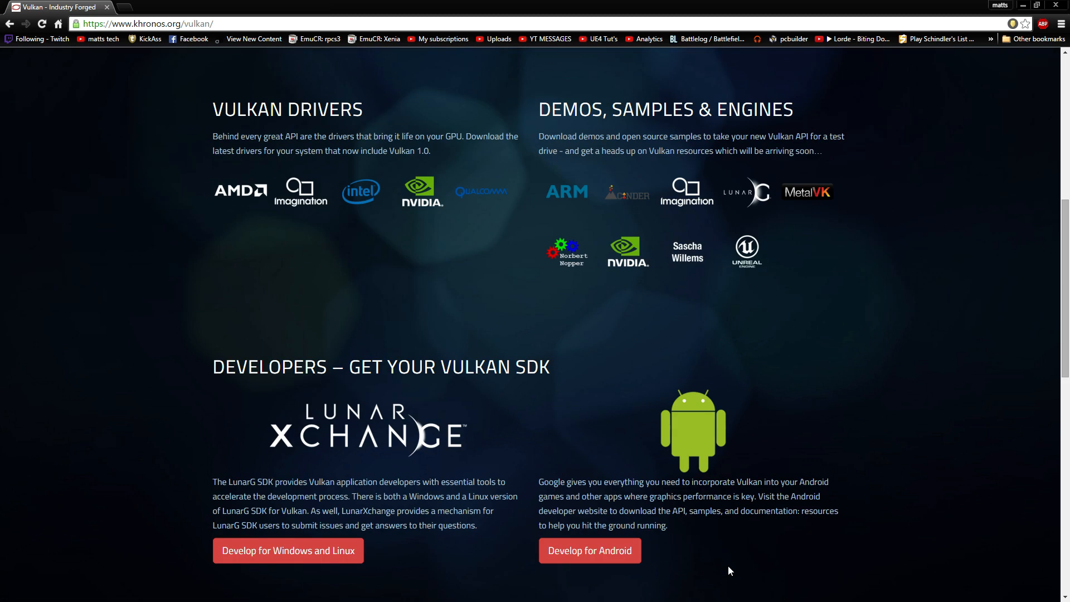
{"action": "scroll", "scroll_direction": "up", "scroll_amount": 3}
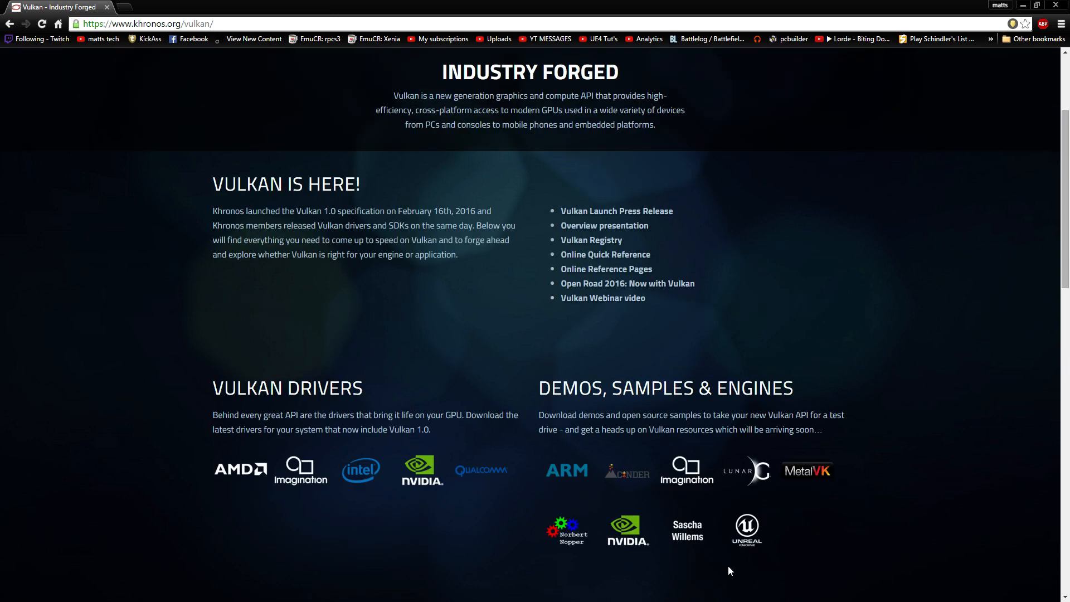
{"action": "scroll", "scroll_direction": "down", "scroll_amount": 3}
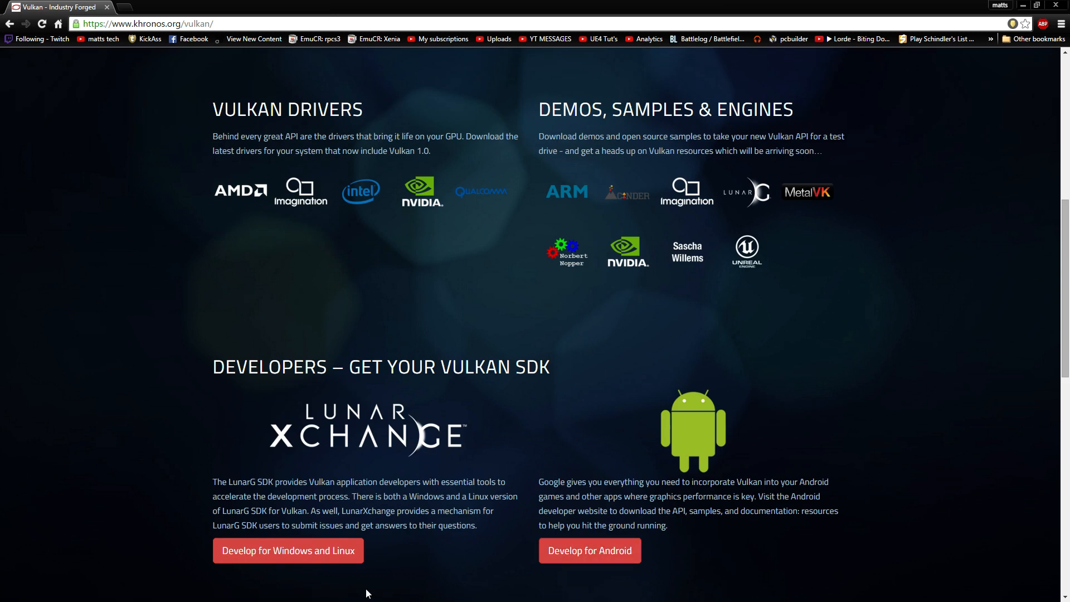
{"action": "scroll", "scroll_direction": "up", "scroll_amount": 3}
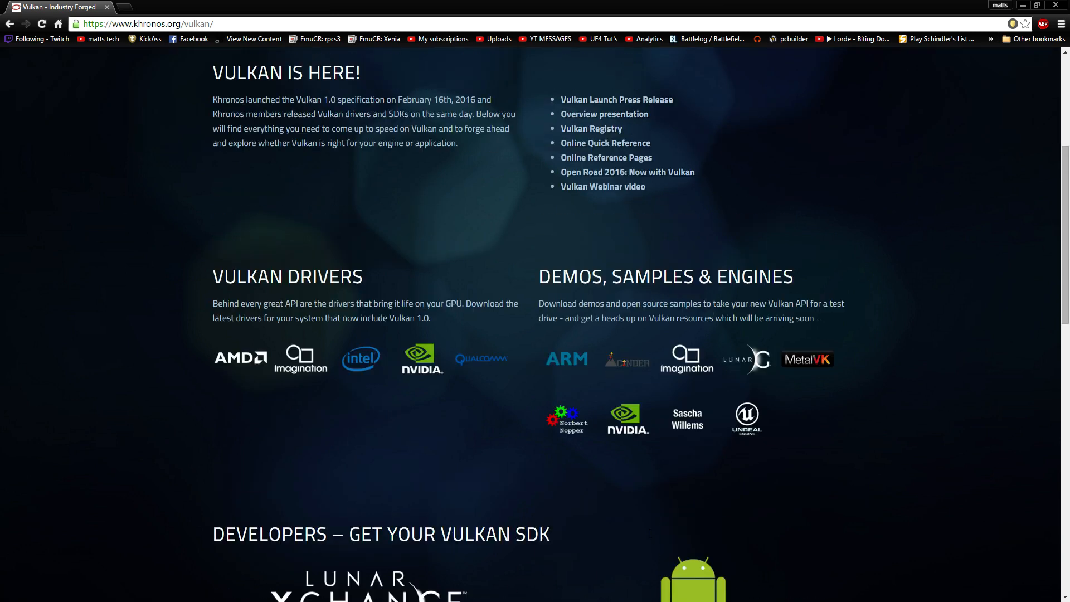
{"action": "mouse_move", "coordinate": [672, 545]}
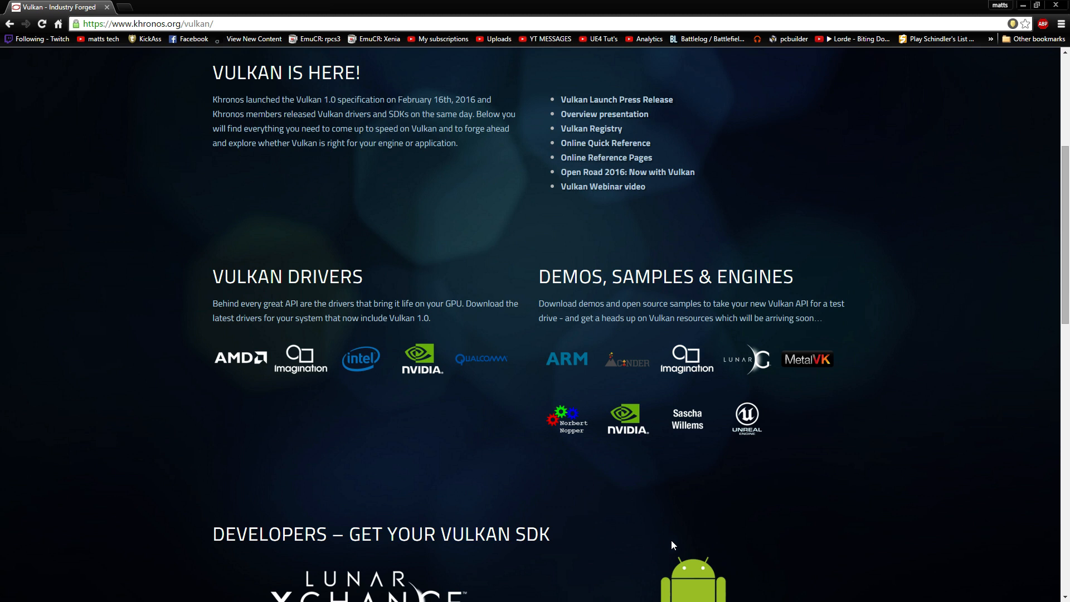
{"action": "mouse_move", "coordinate": [362, 454]}
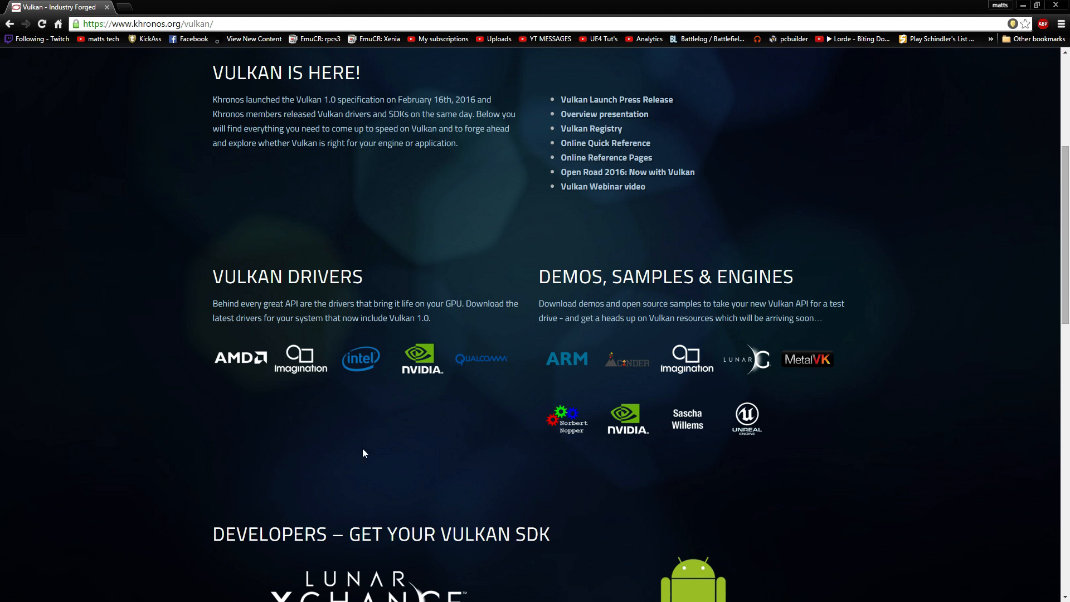
{"action": "mouse_move", "coordinate": [746, 418]}
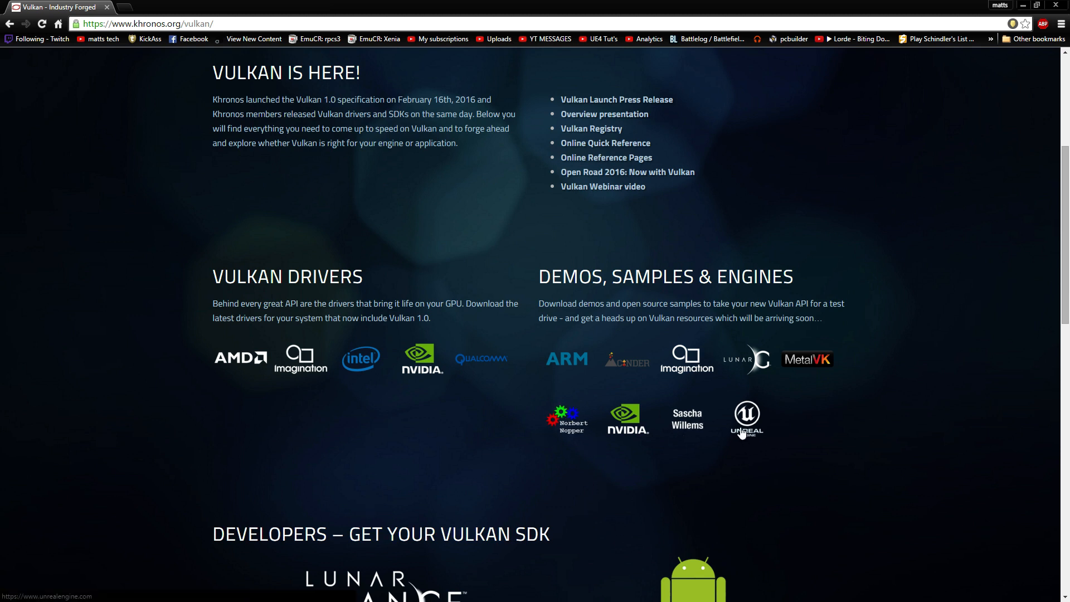
{"action": "mouse_move", "coordinate": [762, 415]}
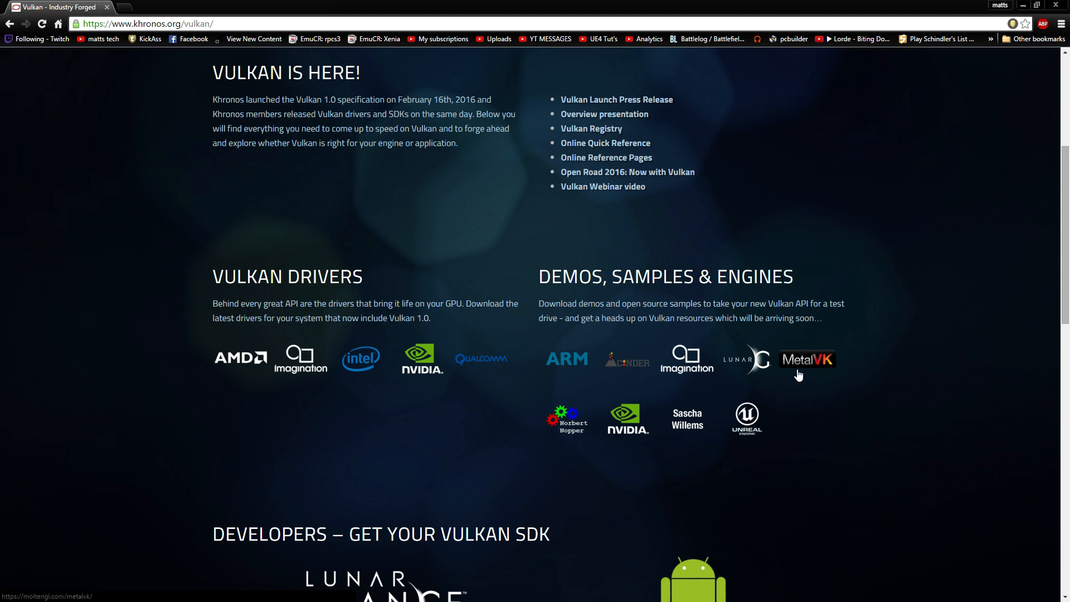
{"action": "mouse_move", "coordinate": [655, 404]}
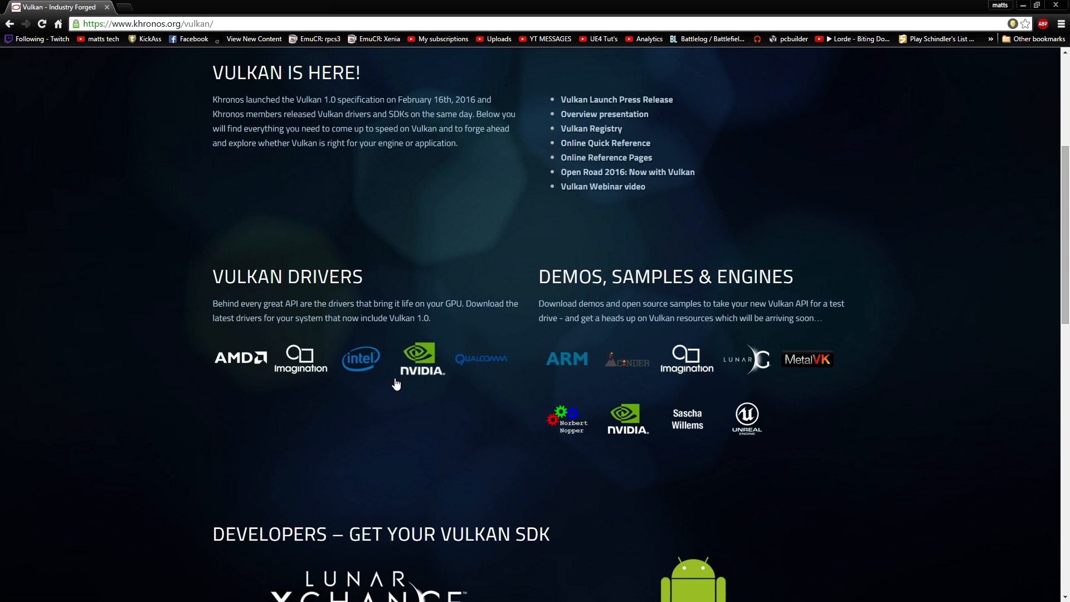
{"action": "mouse_move", "coordinate": [360, 358]}
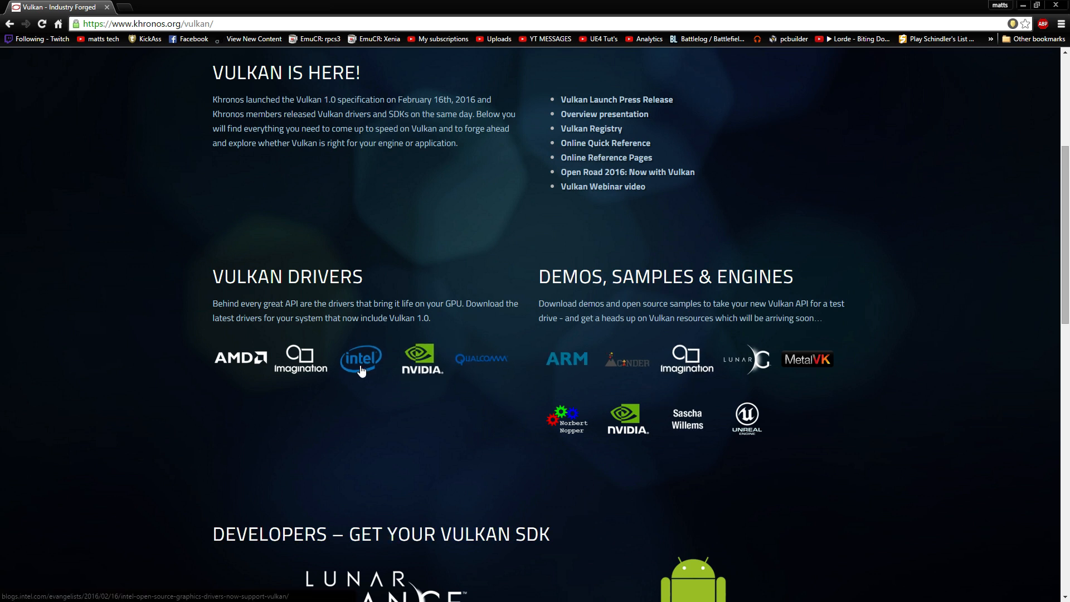
{"action": "mouse_move", "coordinate": [788, 442]}
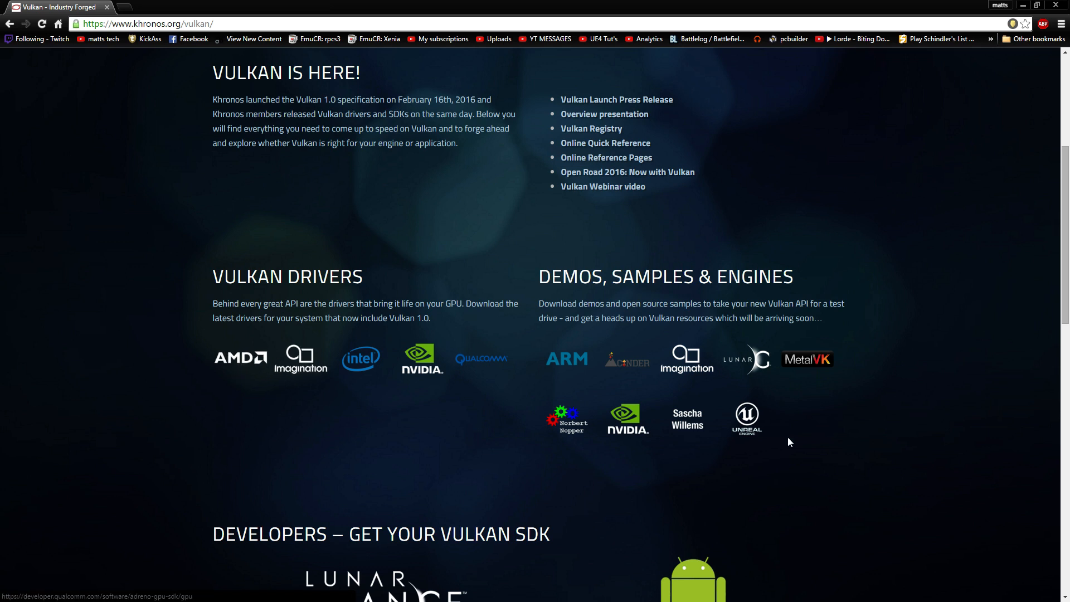
{"action": "mouse_move", "coordinate": [440, 403]}
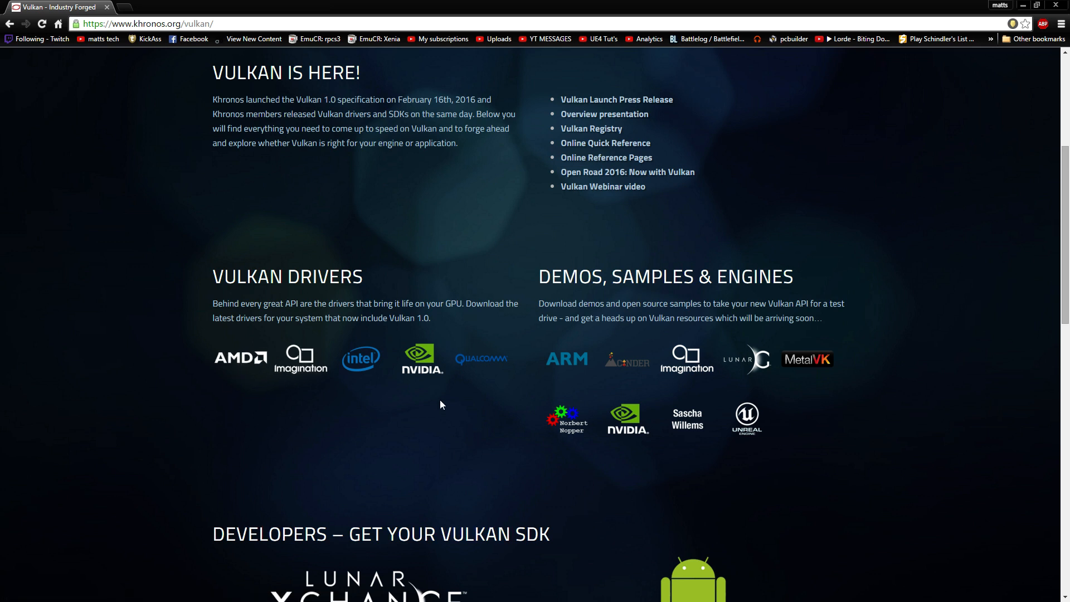
{"action": "mouse_move", "coordinate": [823, 473]}
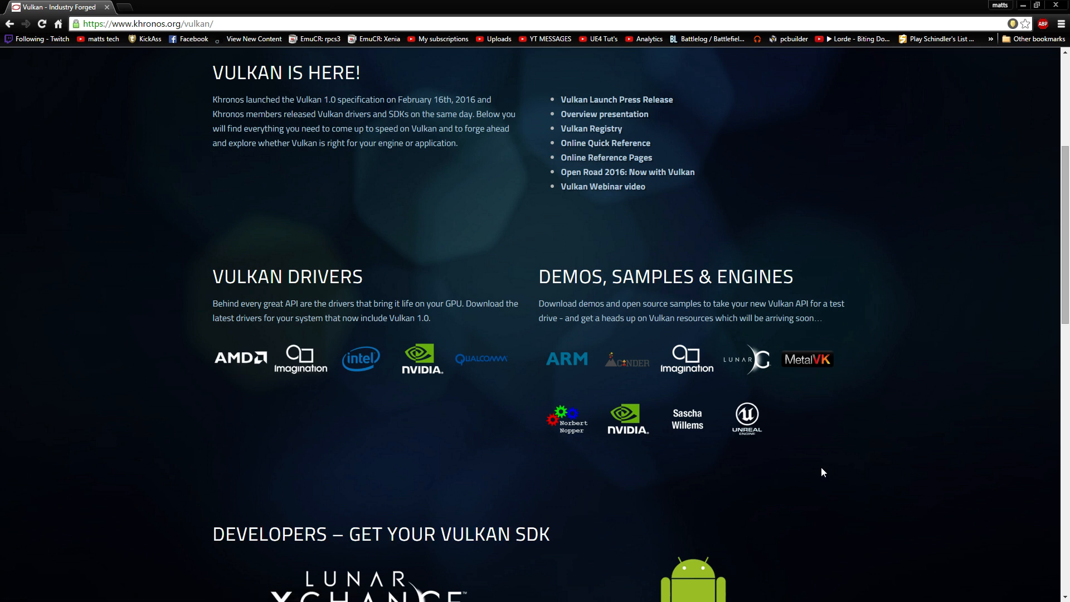
{"action": "mouse_move", "coordinate": [783, 463]}
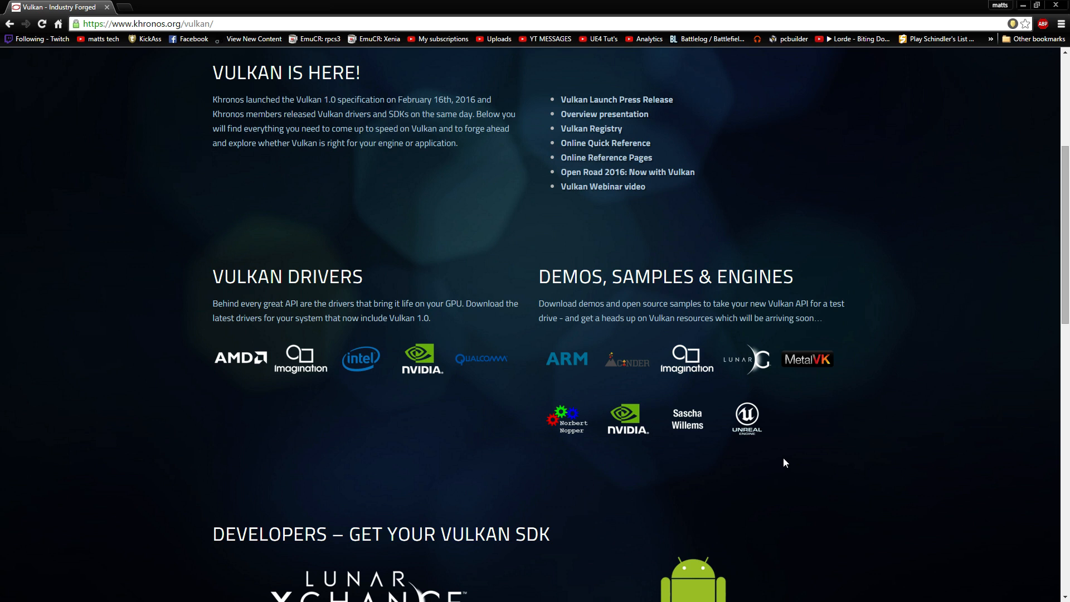
{"action": "mouse_move", "coordinate": [922, 513]}
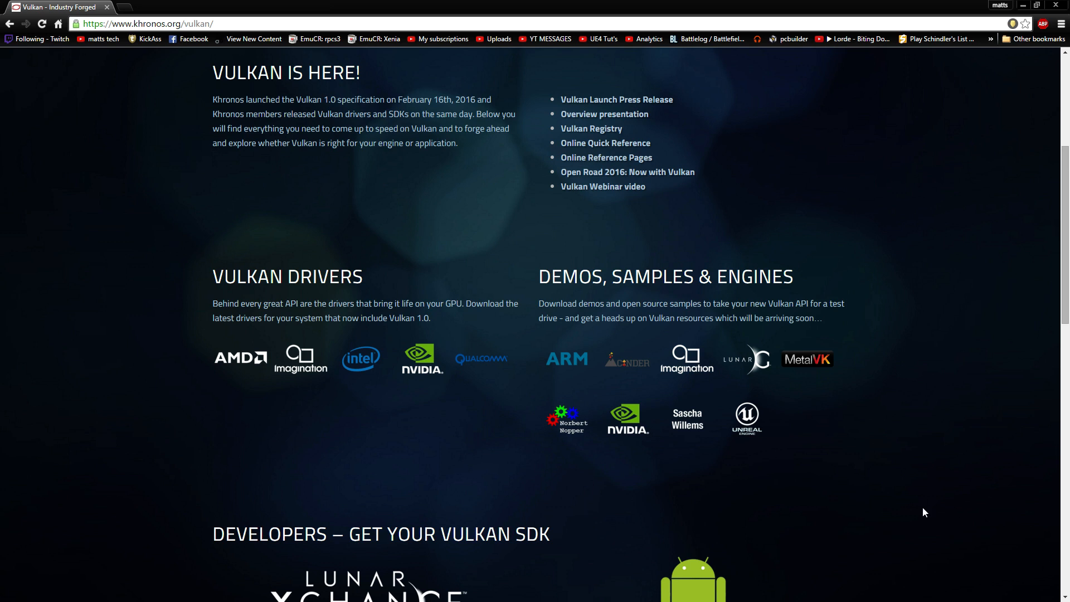
{"action": "mouse_move", "coordinate": [686, 369]}
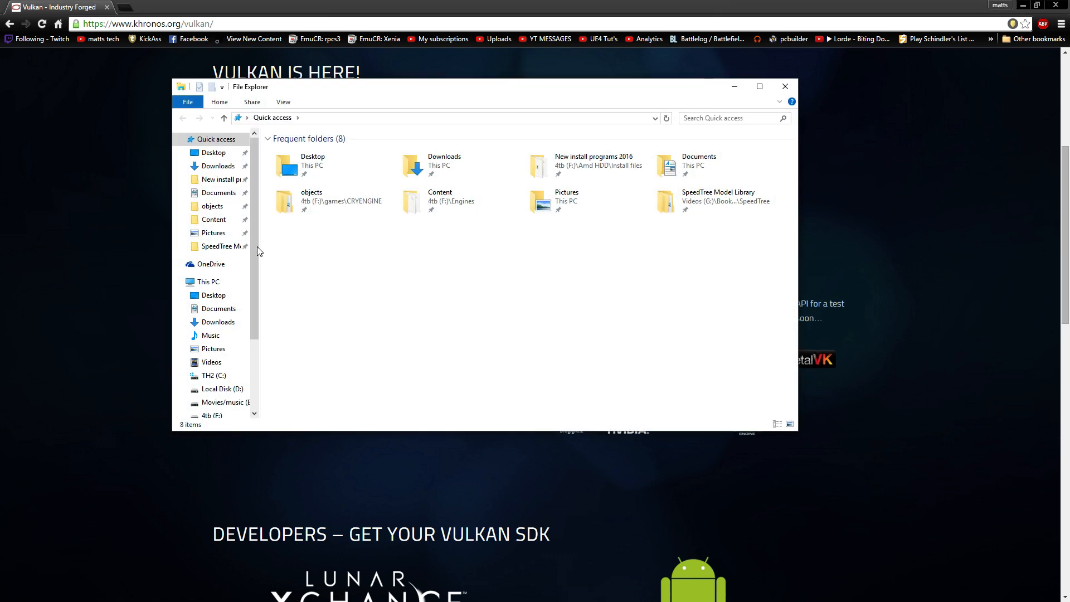
{"action": "left_click", "coordinate": [783, 87]}
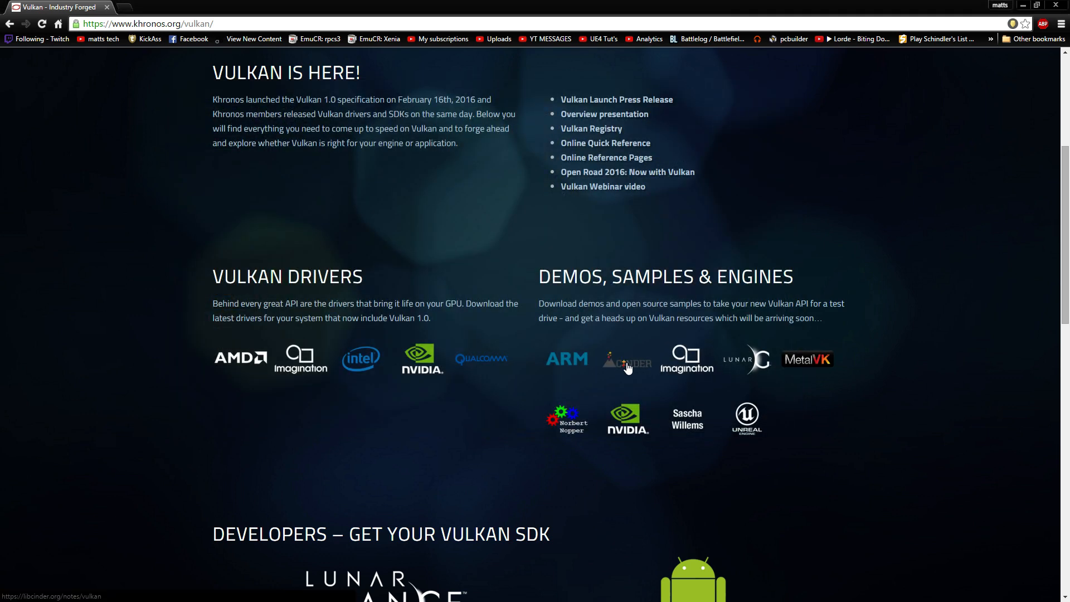
{"action": "mouse_move", "coordinate": [710, 361]}
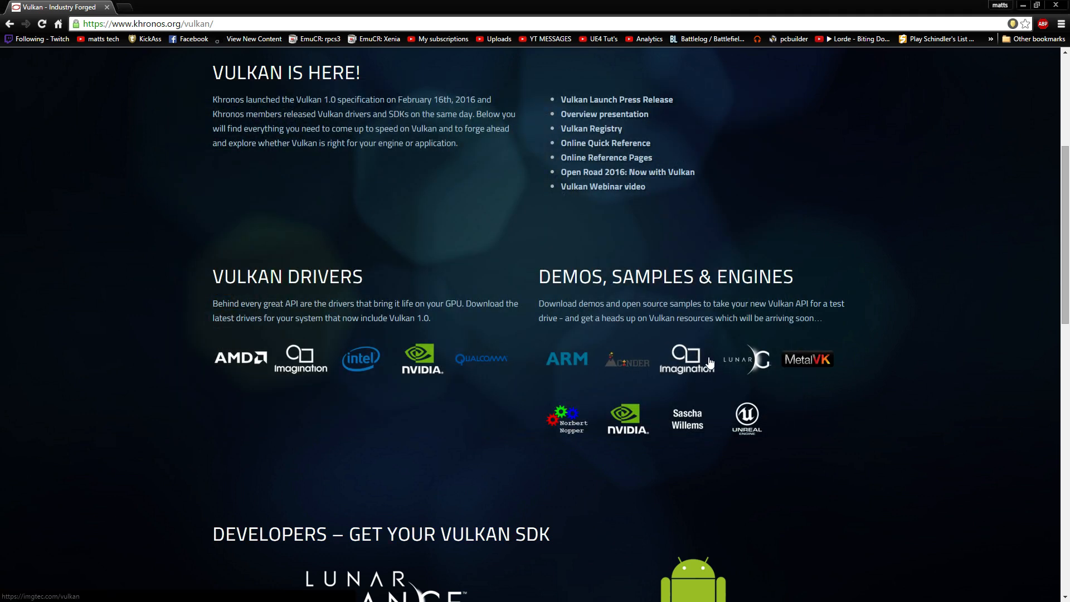
{"action": "mouse_move", "coordinate": [746, 361]}
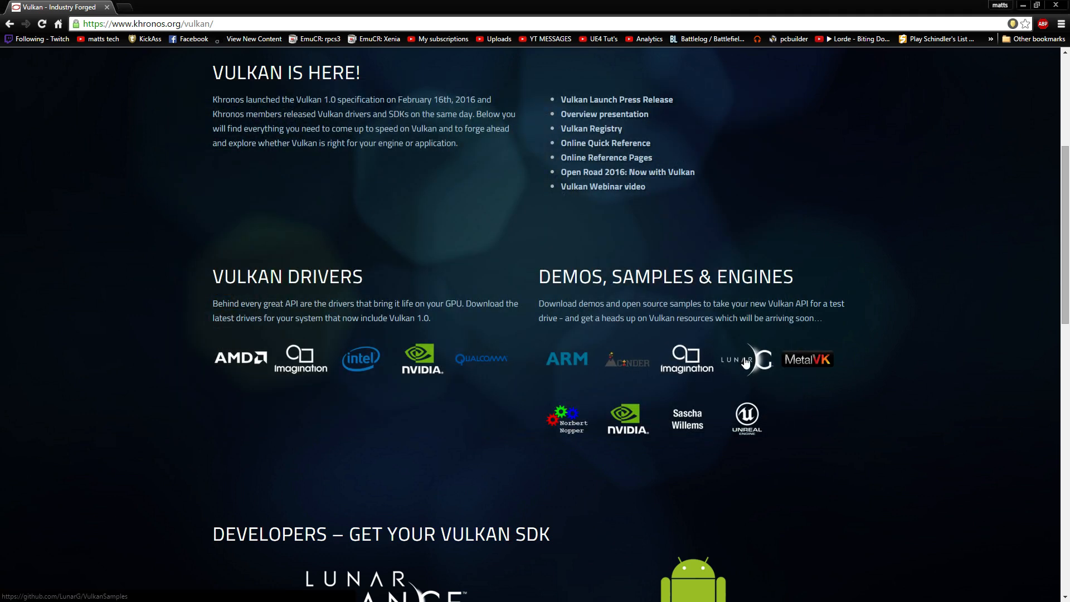
Visit the LunarG Vulkan samples repository on GitHub, then return to the Khronos resources page.
{"action": "left_click", "coordinate": [747, 360]}
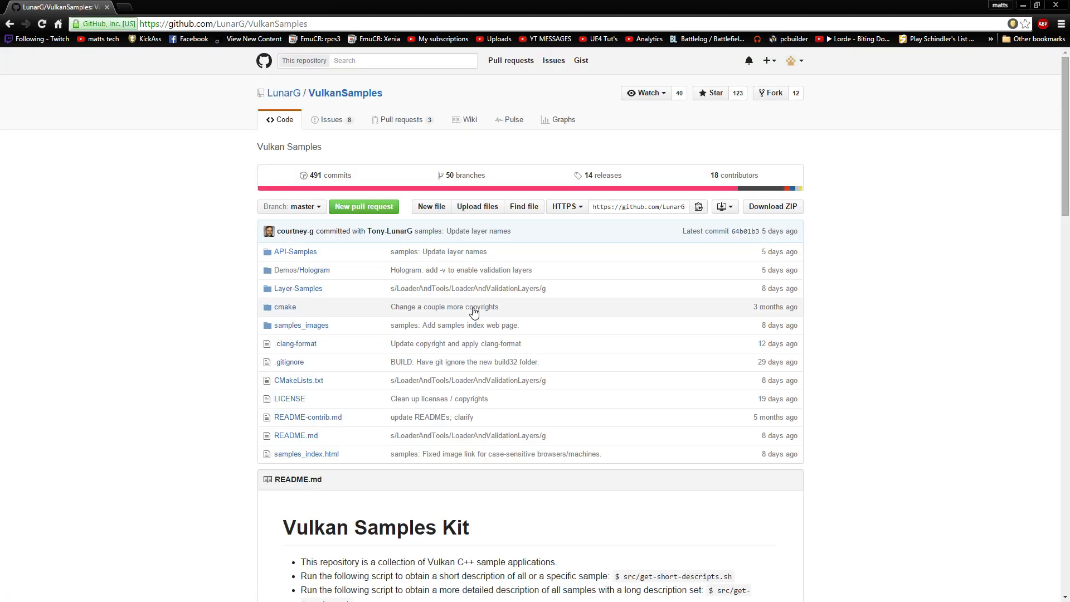
{"action": "mouse_move", "coordinate": [545, 342]}
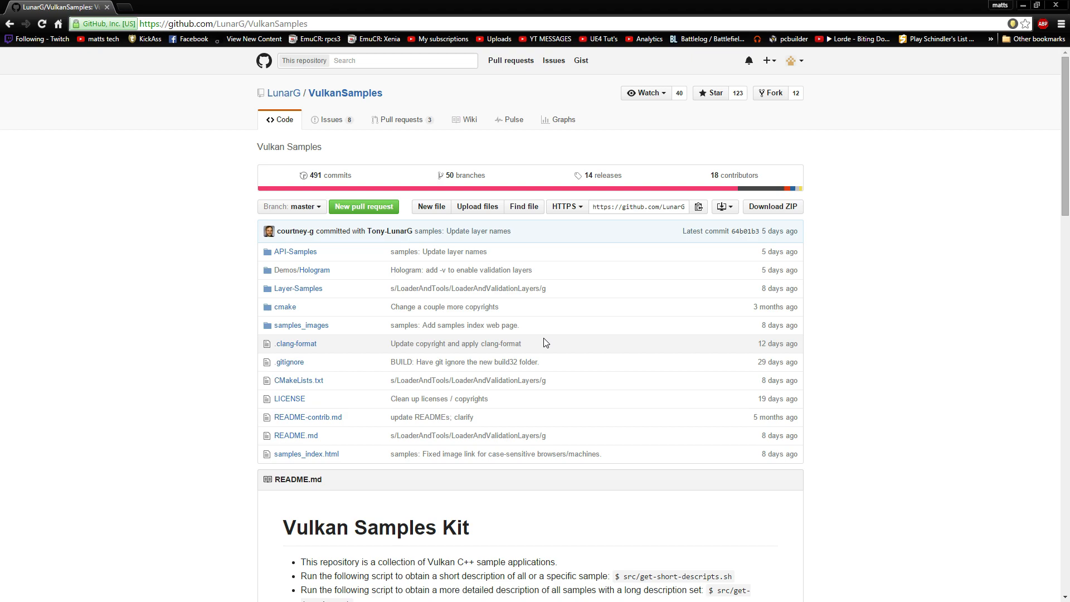
{"action": "scroll", "scroll_direction": "down", "scroll_amount": 3}
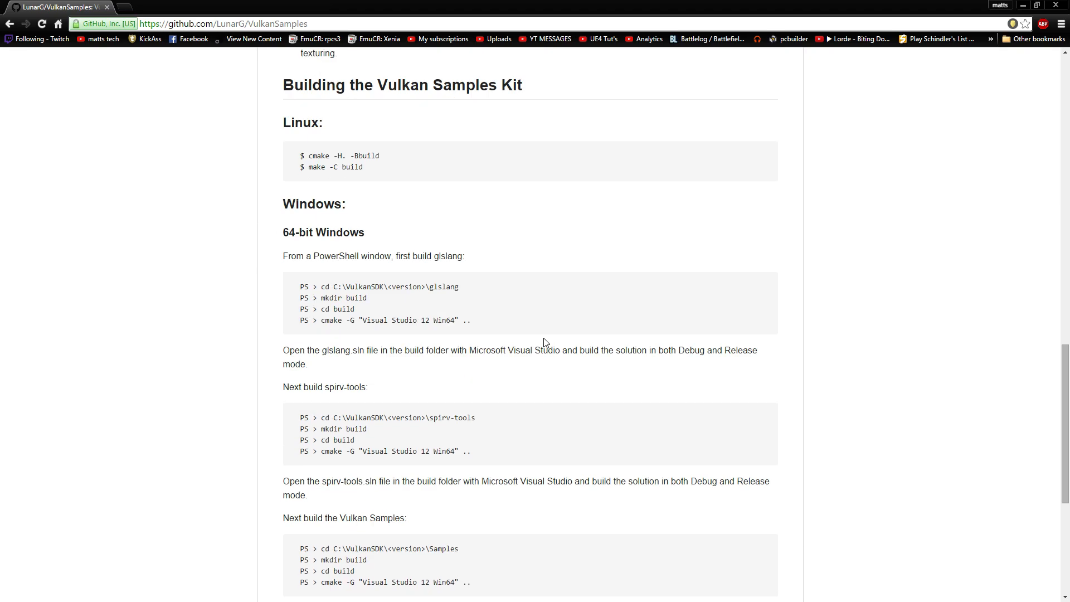
{"action": "mouse_move", "coordinate": [38, 38]}
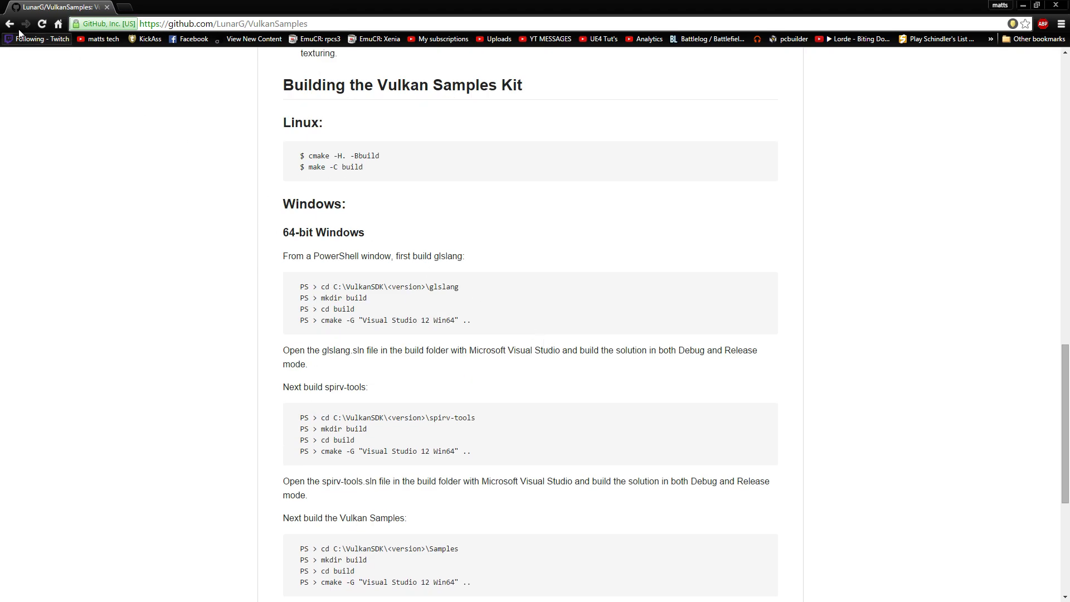
{"action": "left_click", "coordinate": [10, 24]}
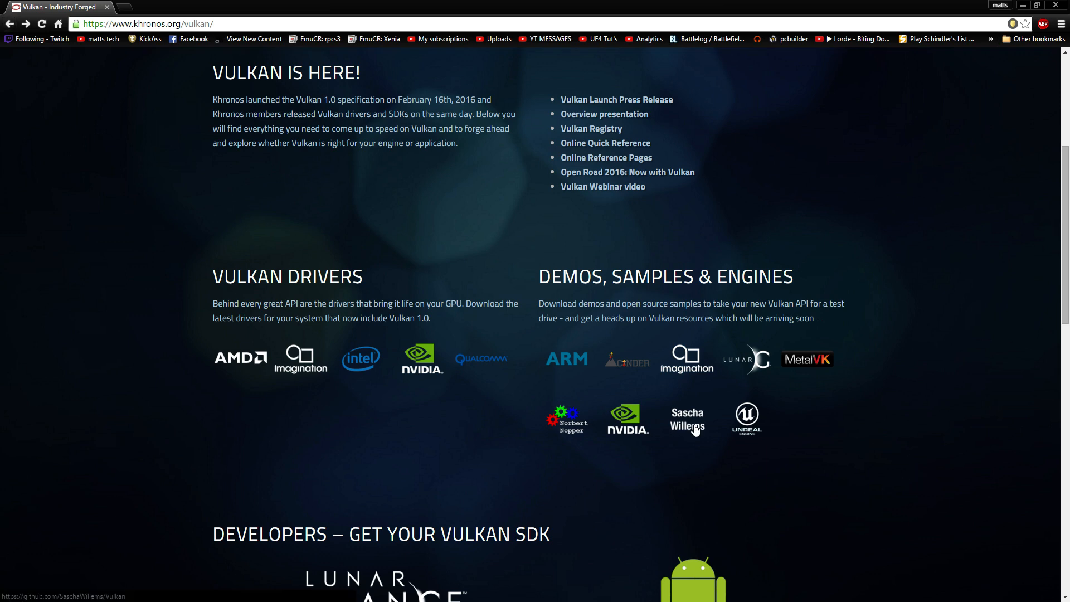
Go to Sascha Willems' C++ Vulkan examples repository and read down its README examples list.
{"action": "left_click", "coordinate": [686, 419]}
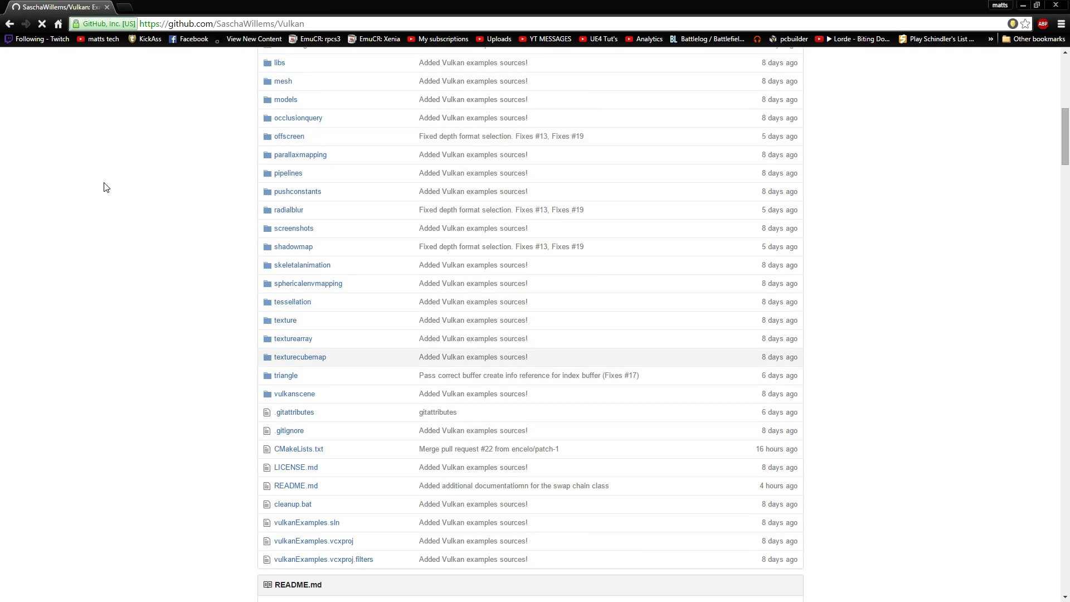
{"action": "scroll", "scroll_direction": "down", "scroll_amount": 3}
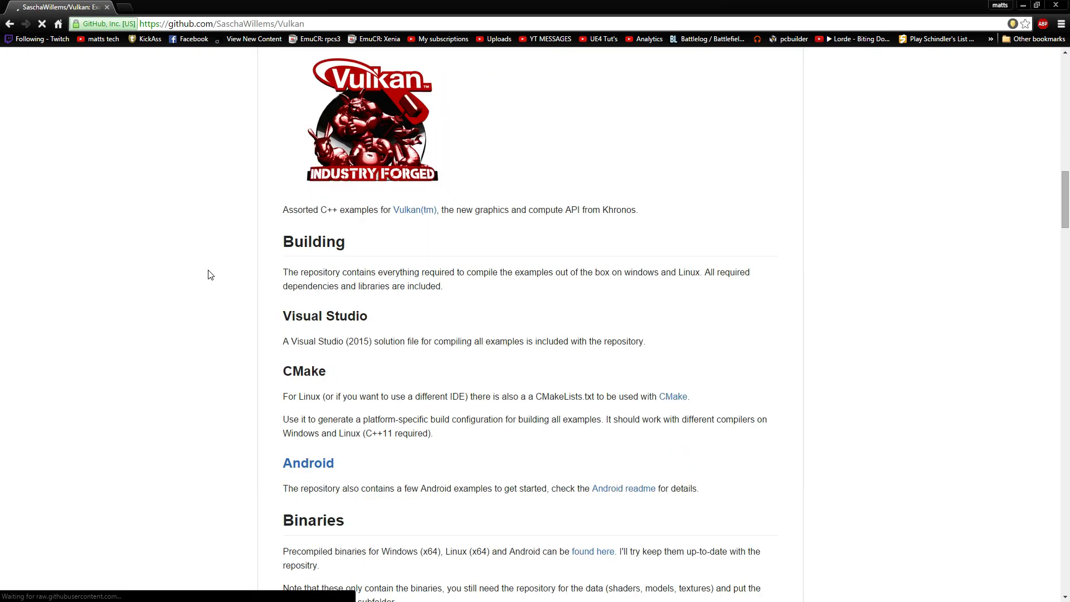
{"action": "scroll", "scroll_direction": "down", "scroll_amount": 3}
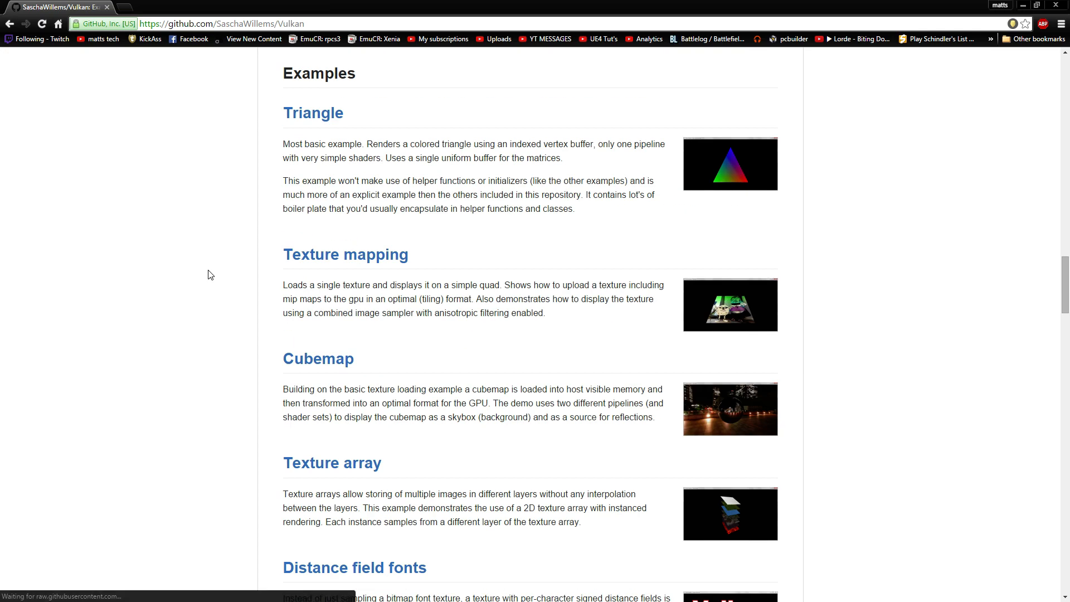
{"action": "scroll", "scroll_direction": "down", "scroll_amount": 3}
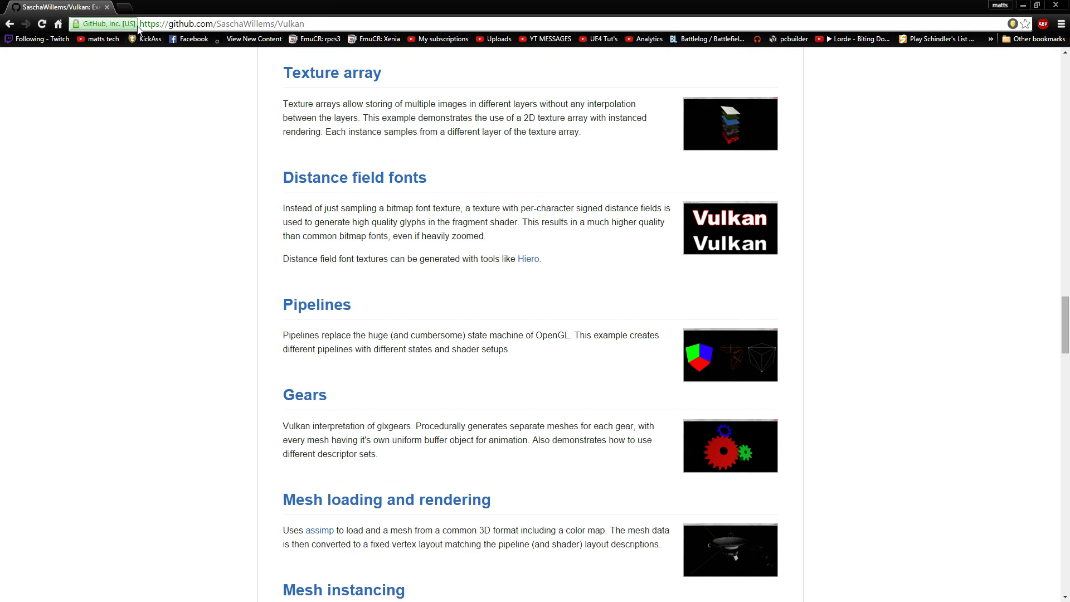
Search Google for 'gnome vulkan' (correcting from 'gone'), checking image results and ending on video results.
{"action": "type", "text": "gone girl"}
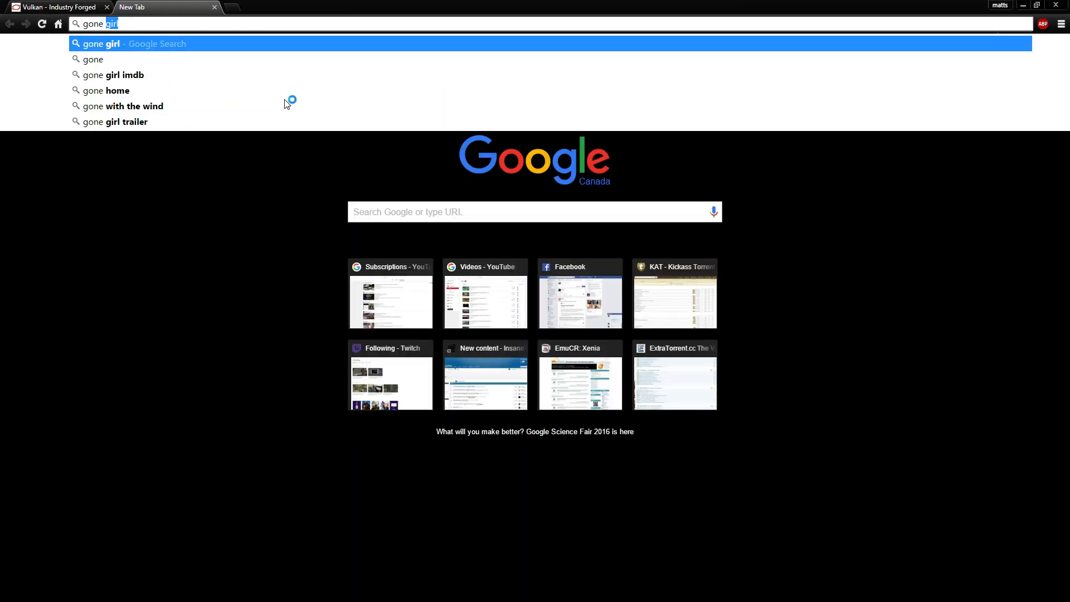
{"action": "type", "text": "vulkan"}
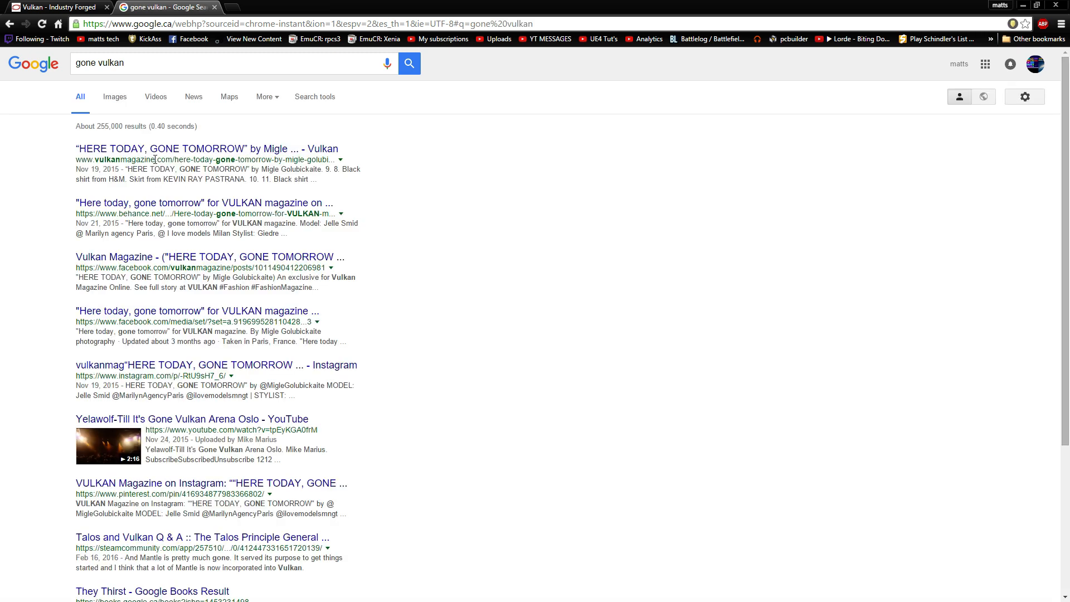
{"action": "left_click", "coordinate": [113, 96]}
{"action": "type", "text": "n"}
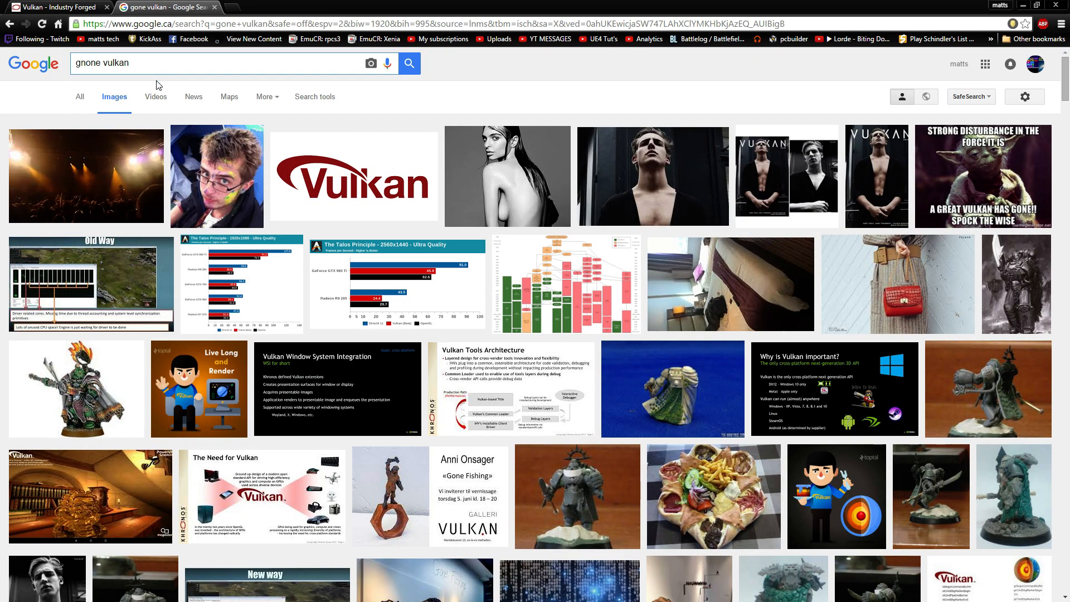
{"action": "left_click", "coordinate": [408, 62]}
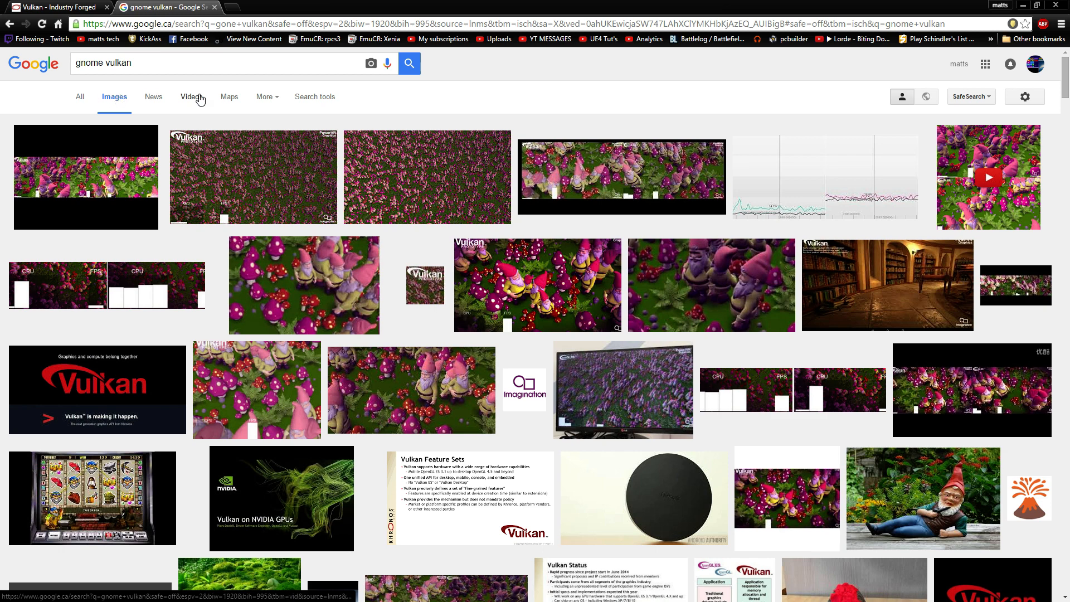
{"action": "left_click", "coordinate": [191, 96]}
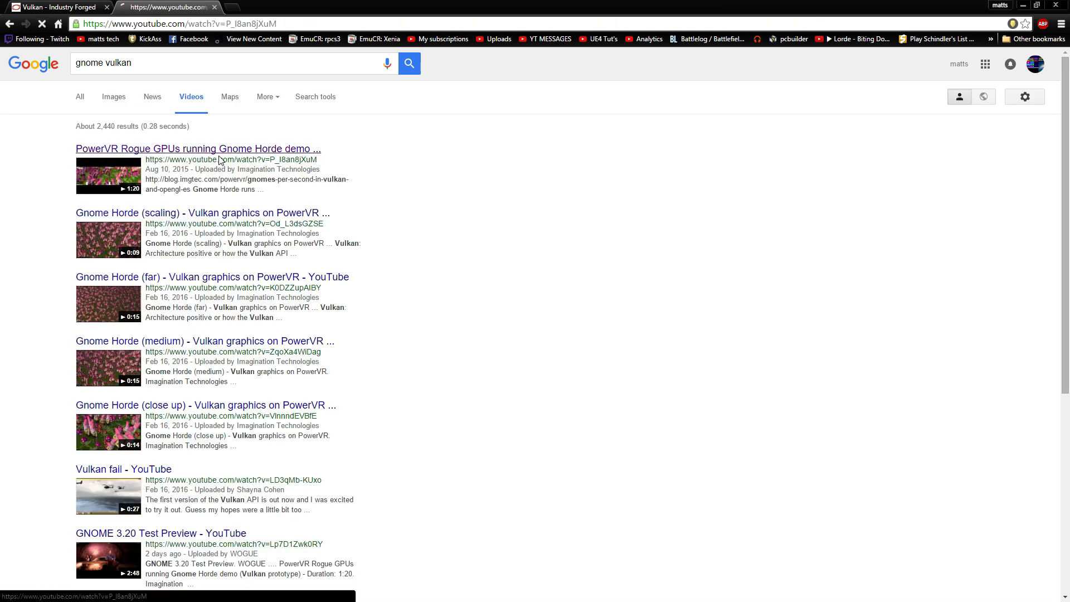
{"action": "left_click", "coordinate": [198, 148]}
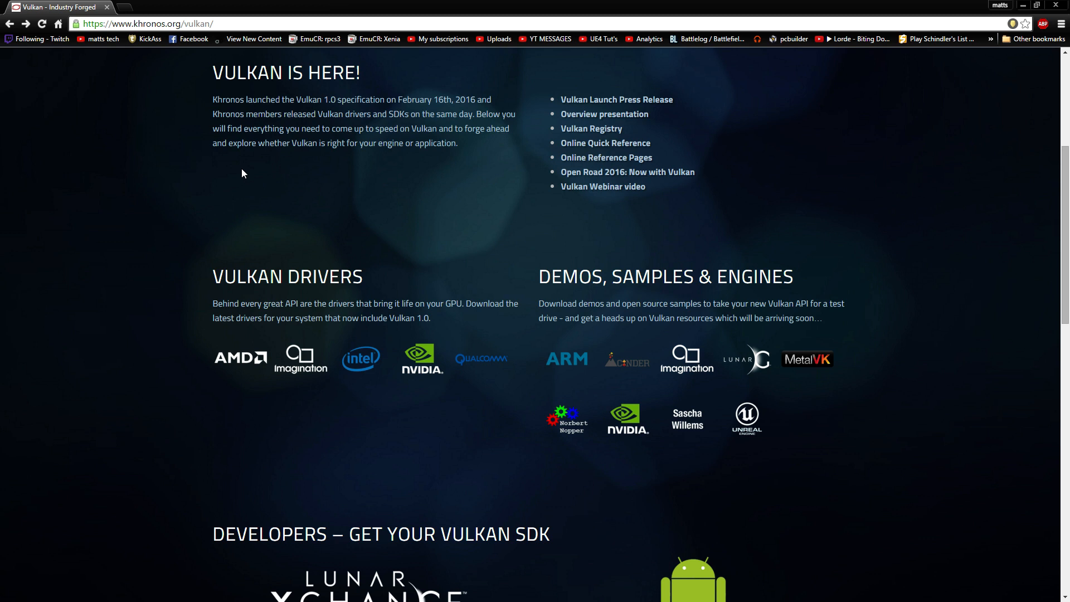
{"action": "mouse_move", "coordinate": [625, 369]}
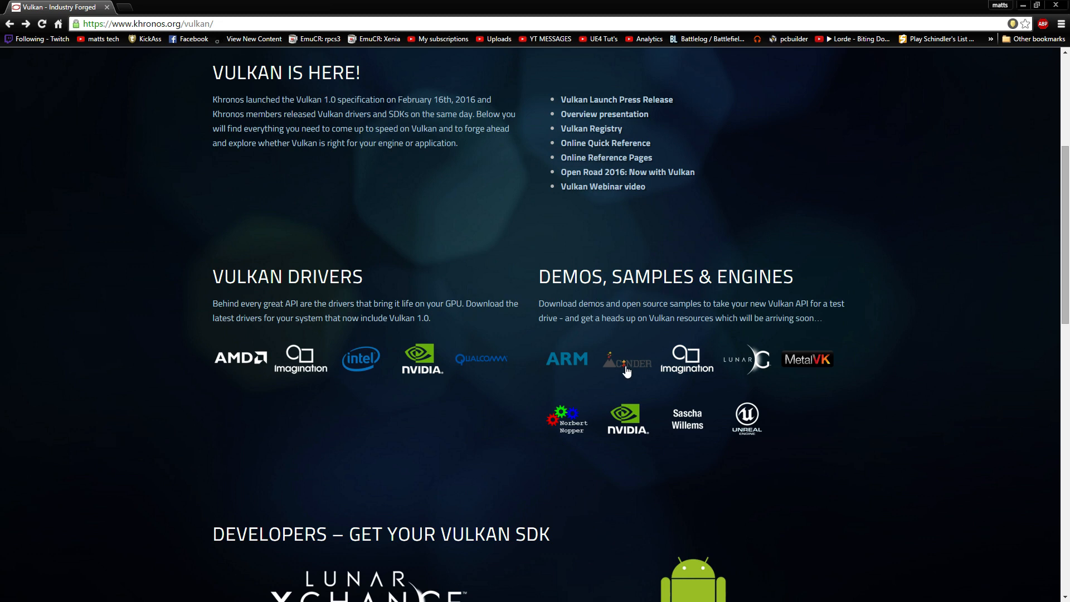
Go to Cinder's Vulkan notes page and view its introduction at the top.
{"action": "left_click", "coordinate": [625, 360]}
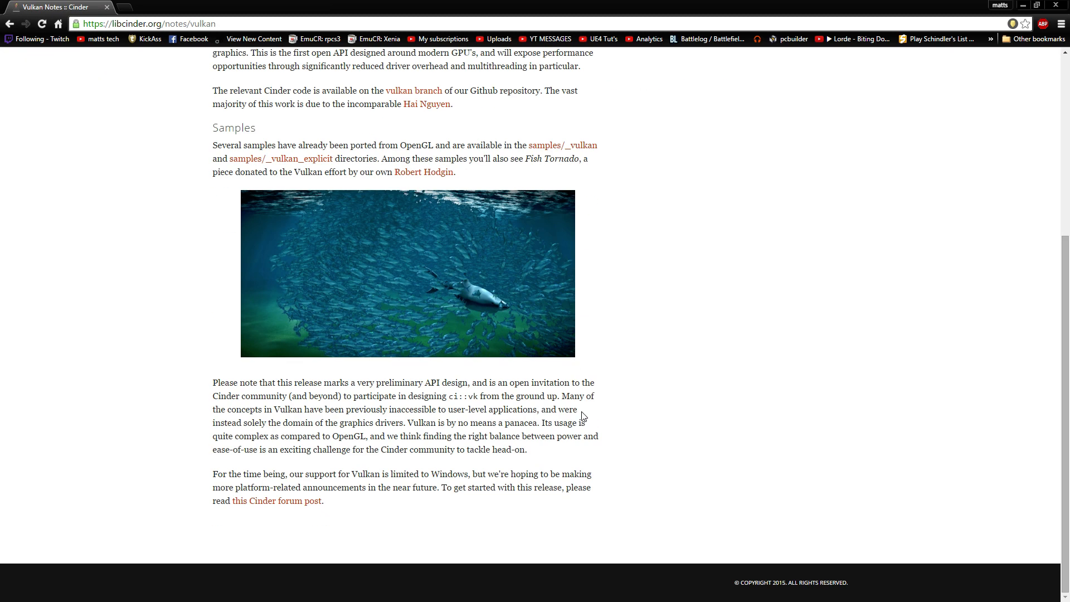
{"action": "scroll", "scroll_direction": "up", "scroll_amount": 3}
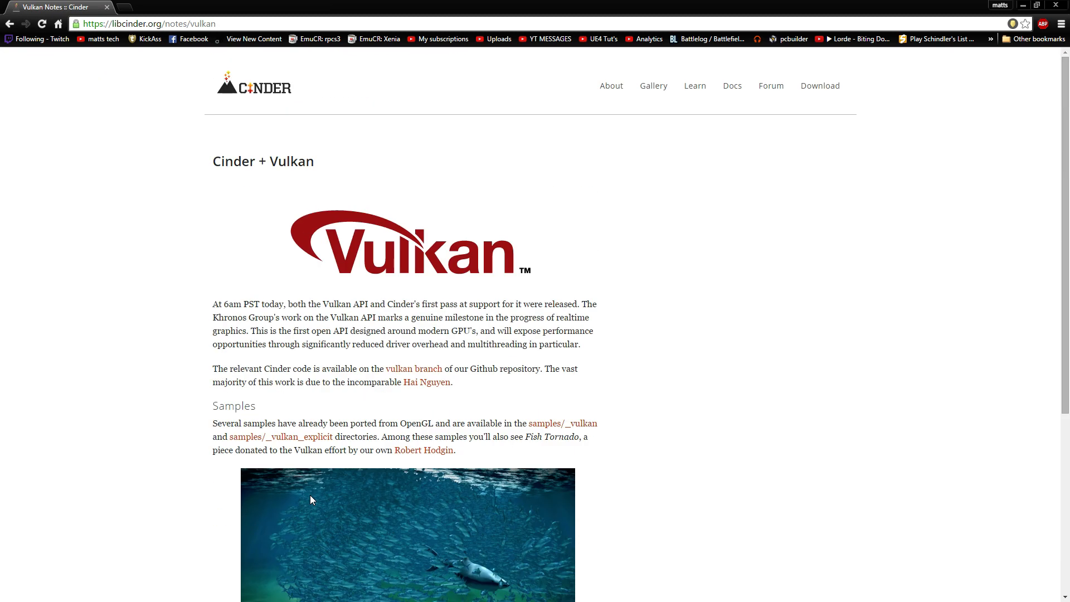
{"action": "mouse_move", "coordinate": [393, 449]}
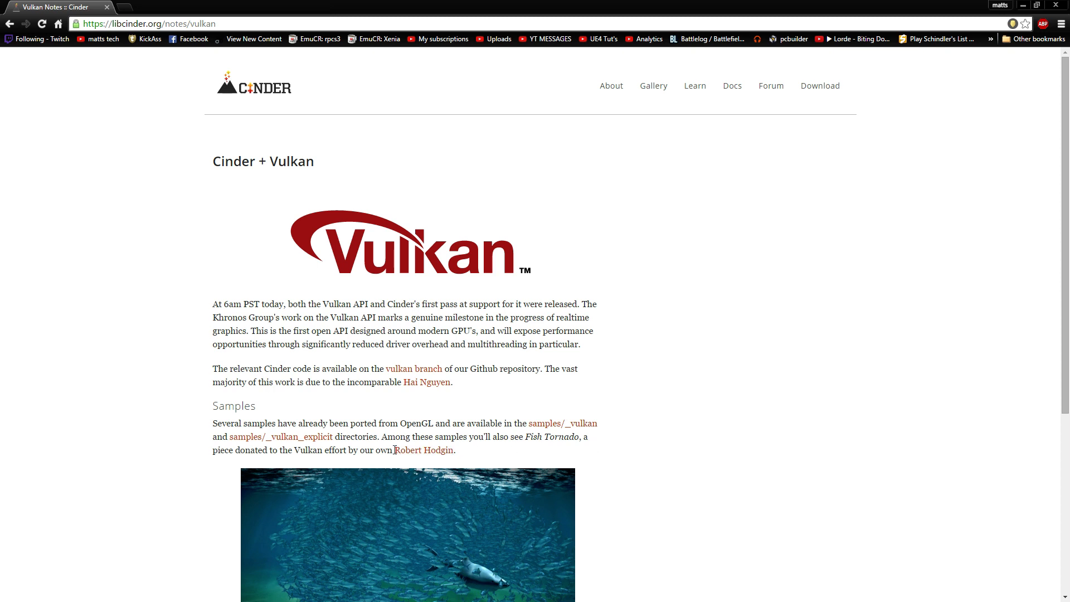
{"action": "mouse_move", "coordinate": [562, 423]}
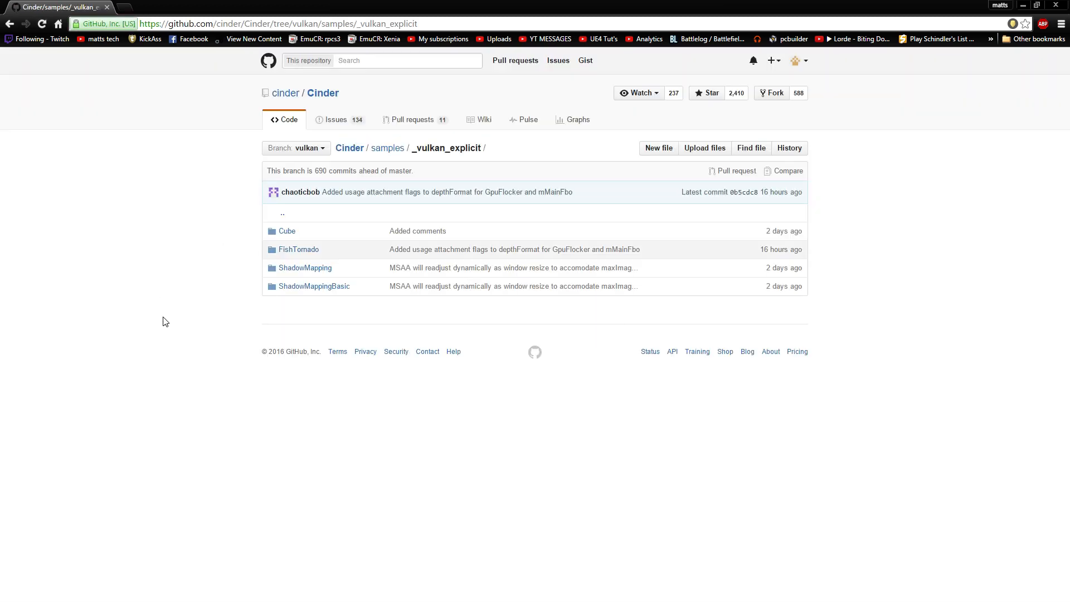
{"action": "mouse_move", "coordinate": [285, 238]}
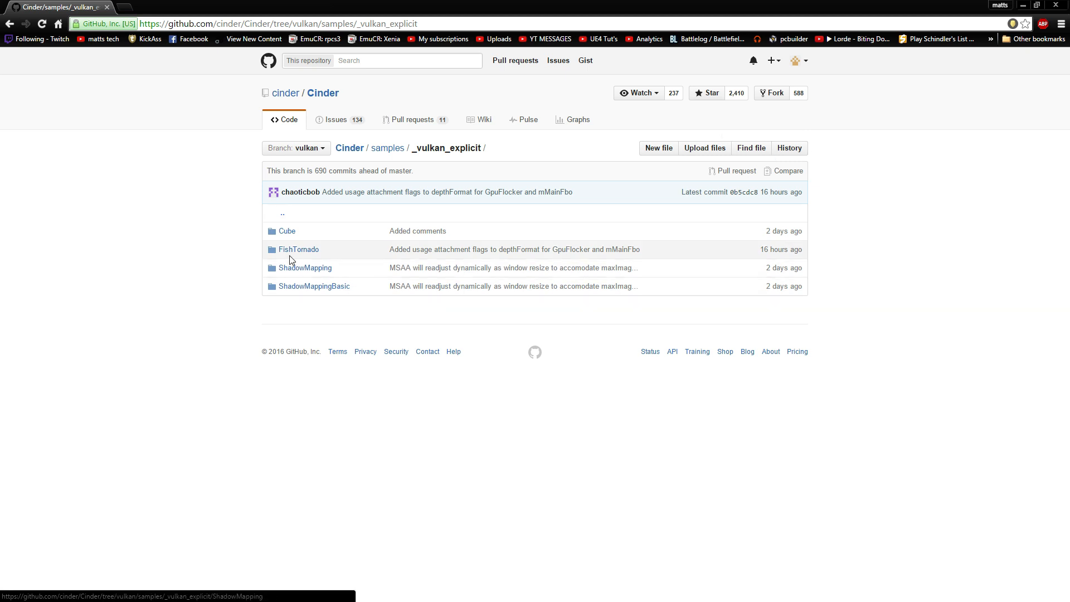
Peek into the FishTornado sample folder, then go up to the vulkan branch's full samples folder.
{"action": "left_click", "coordinate": [299, 248]}
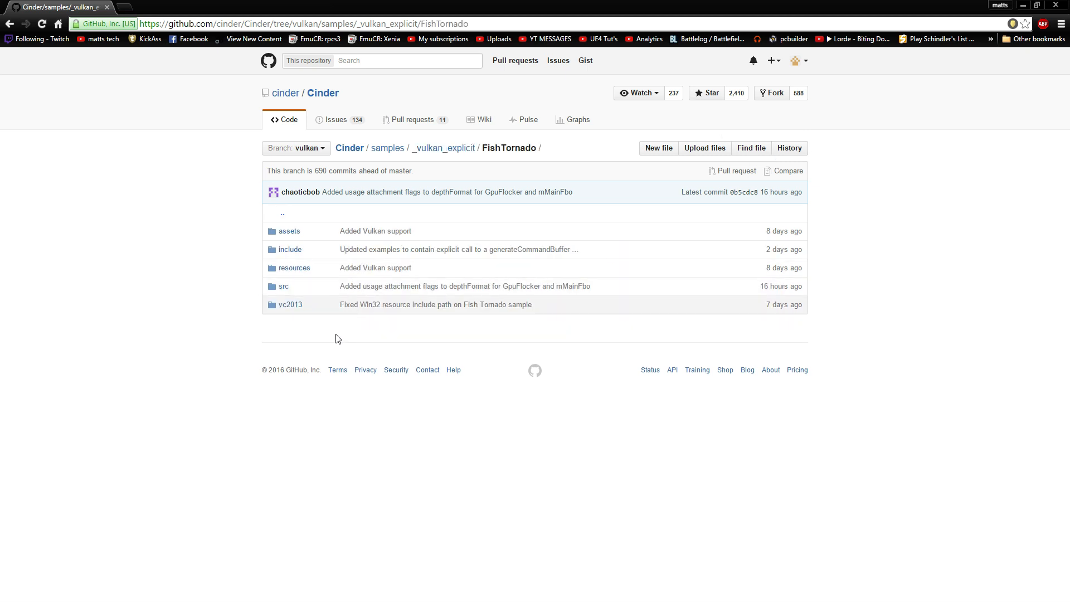
{"action": "mouse_move", "coordinate": [424, 230]}
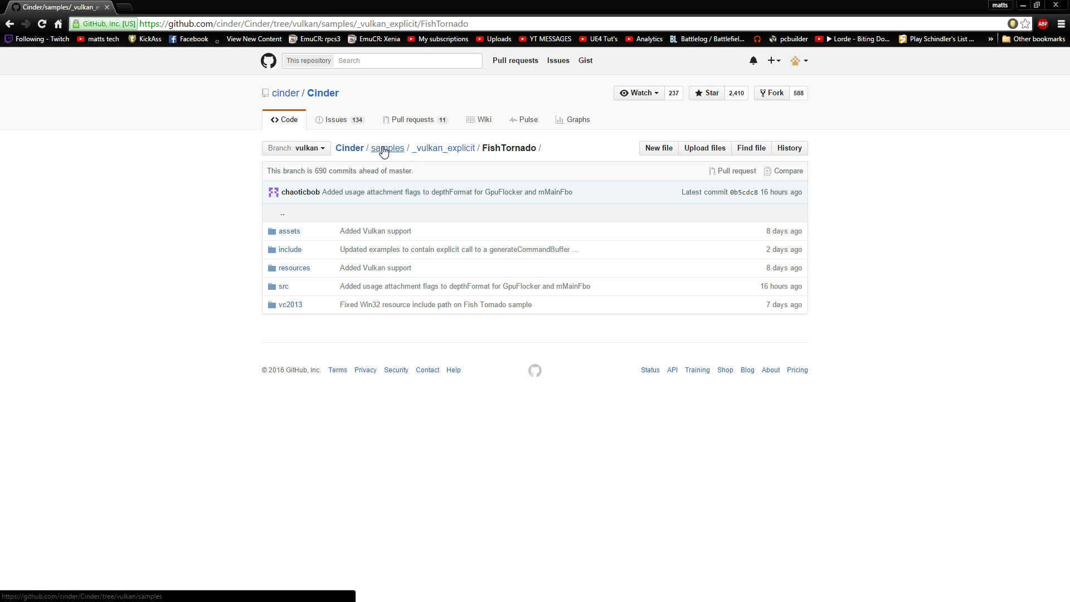
{"action": "left_click", "coordinate": [386, 148]}
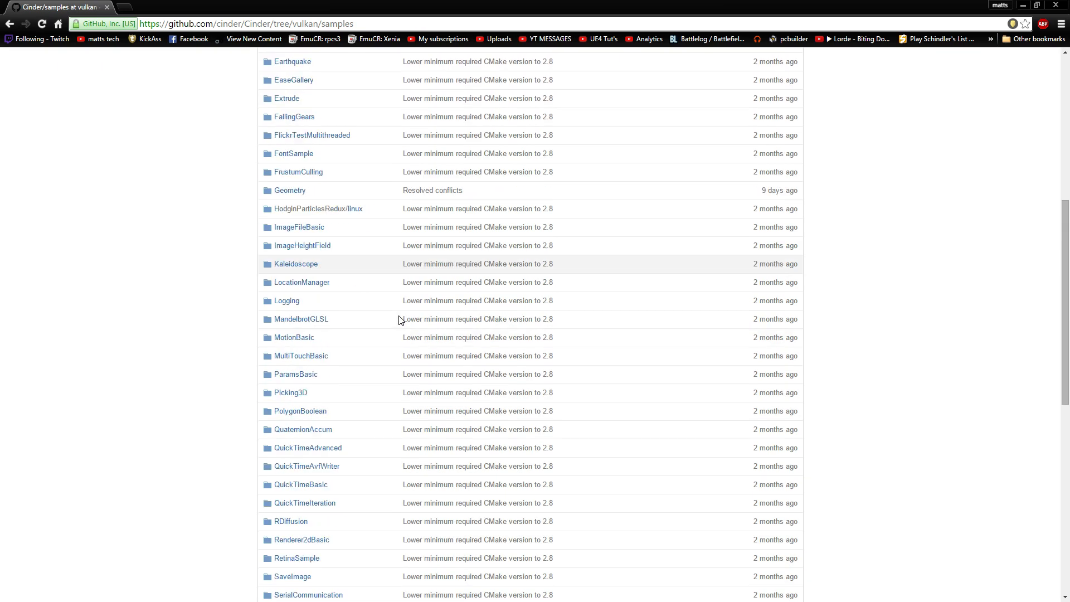
{"action": "scroll", "scroll_direction": "up", "scroll_amount": 3}
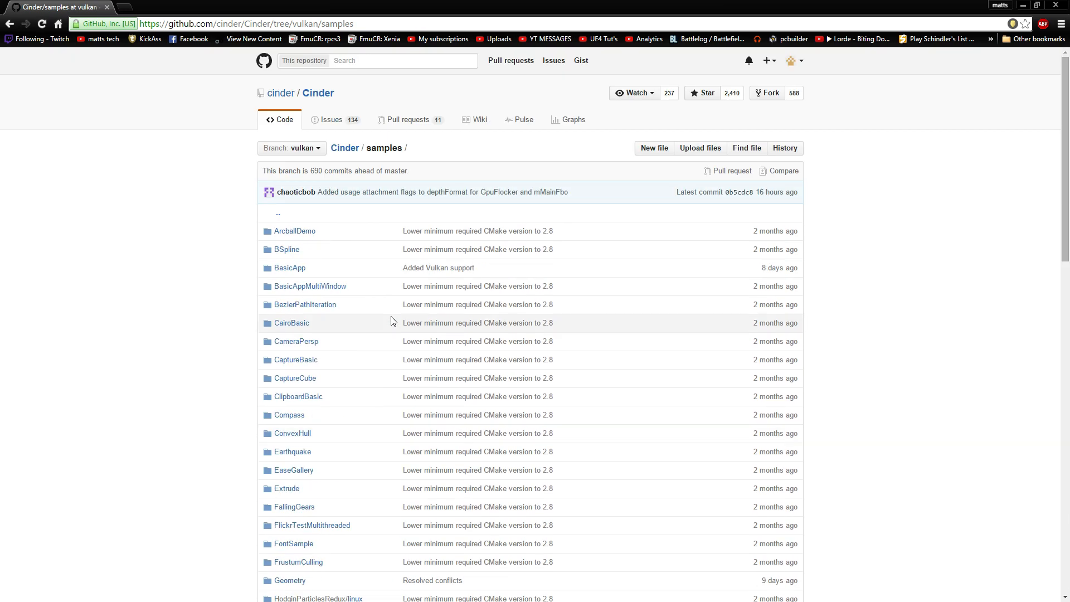
{"action": "mouse_move", "coordinate": [1035, 4]}
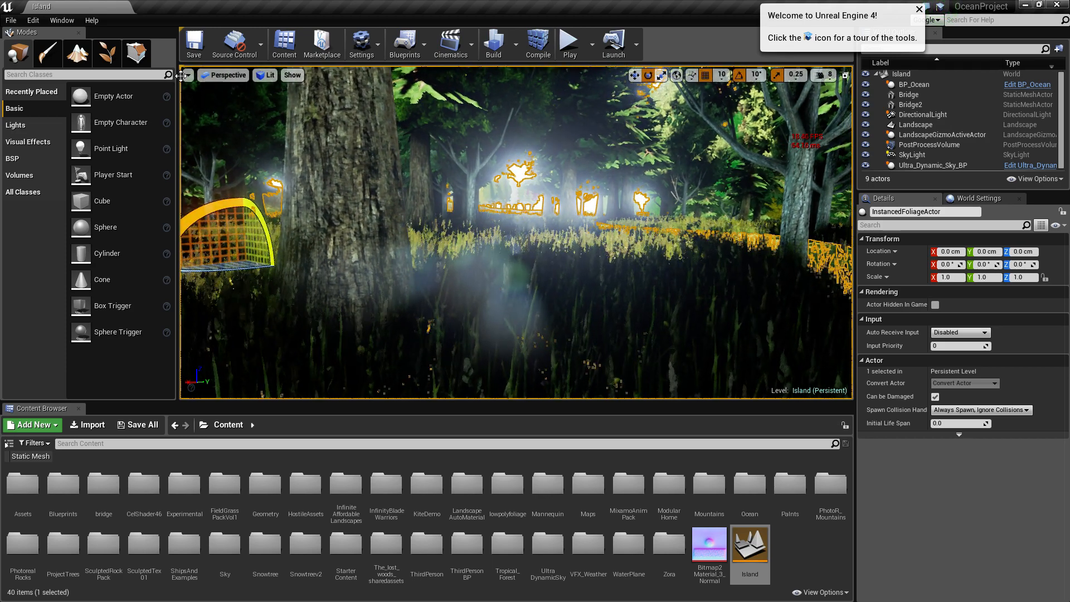
Bring up the viewport's Stat > Advanced categories list in the Island level.
{"action": "left_click", "coordinate": [184, 75]}
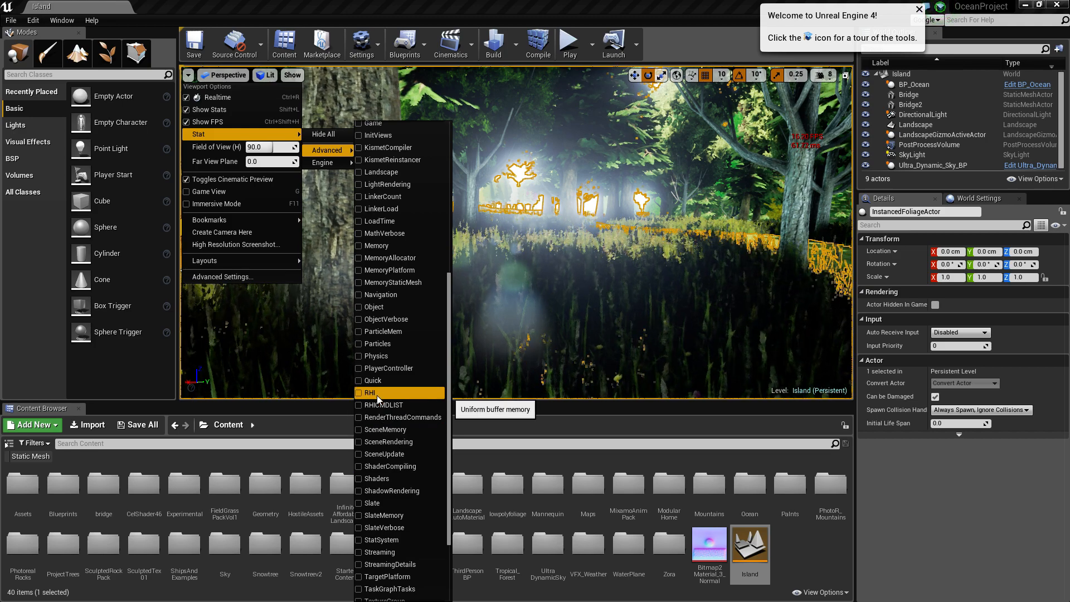
Enable the RHI stat overlay showing memory counters, triangle and draw call counts.
{"action": "left_click", "coordinate": [370, 393]}
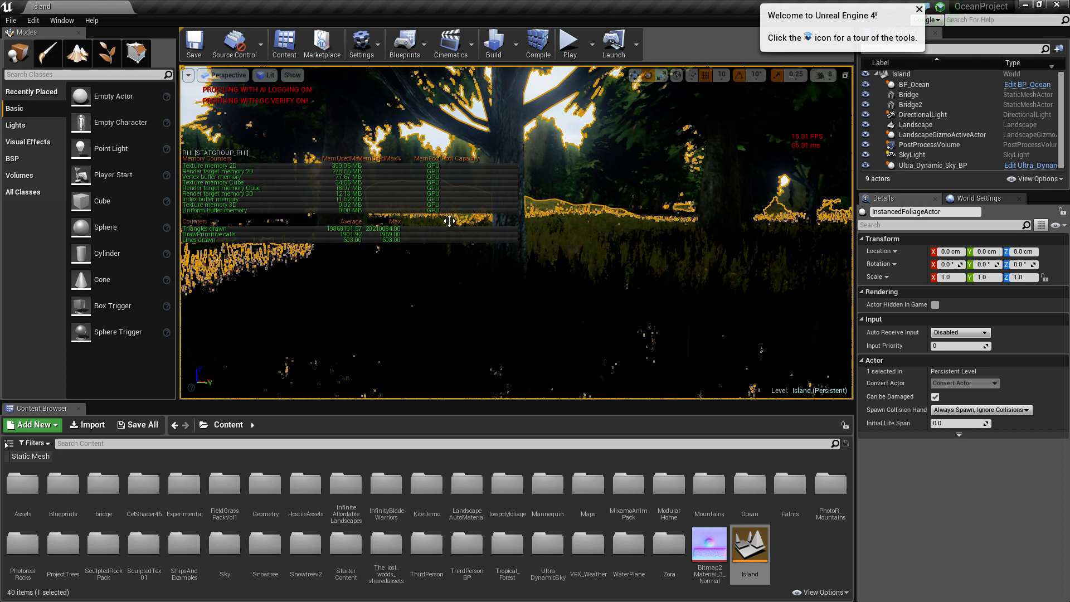
{"action": "mouse_move", "coordinate": [139, 425]}
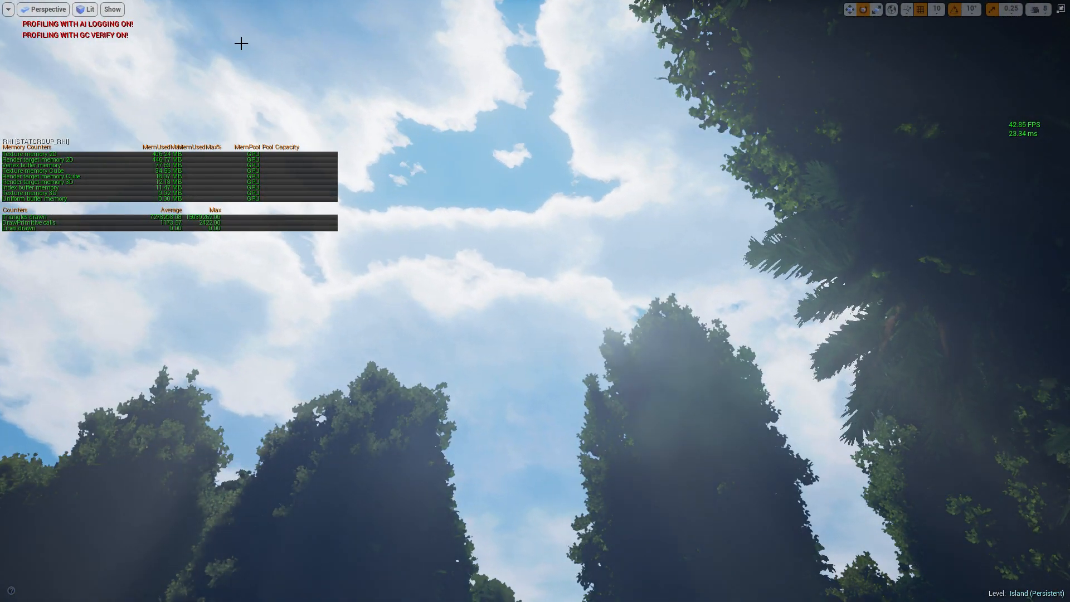
Maximize the viewport to full screen with the RHI stats still overlaid.
{"action": "left_click", "coordinate": [85, 9]}
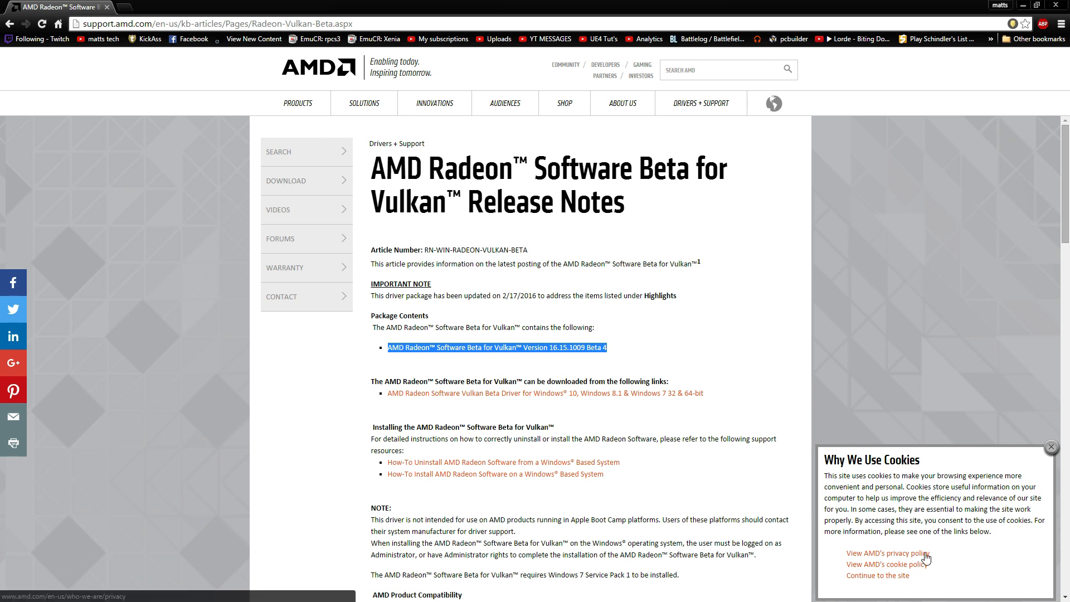
{"action": "left_click", "coordinate": [504, 103]}
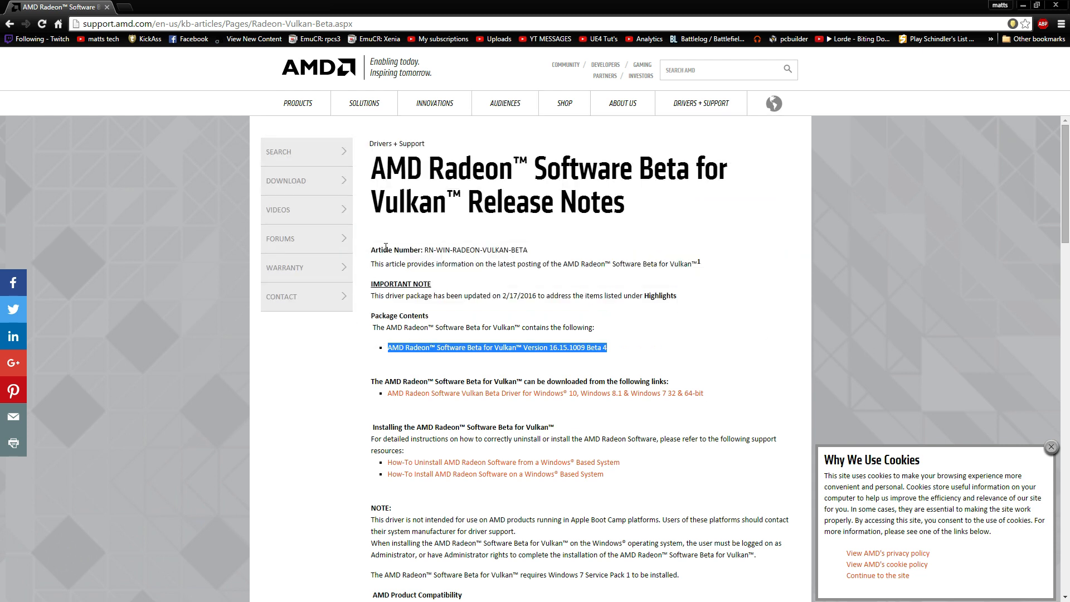
{"action": "mouse_move", "coordinate": [698, 428]}
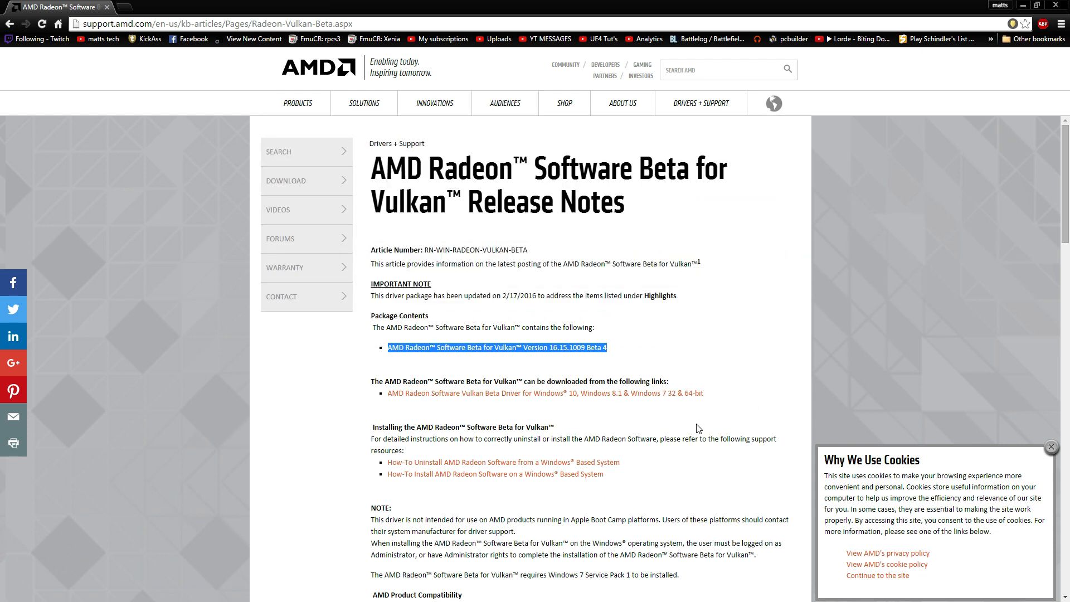
{"action": "scroll", "scroll_direction": "down", "scroll_amount": 3}
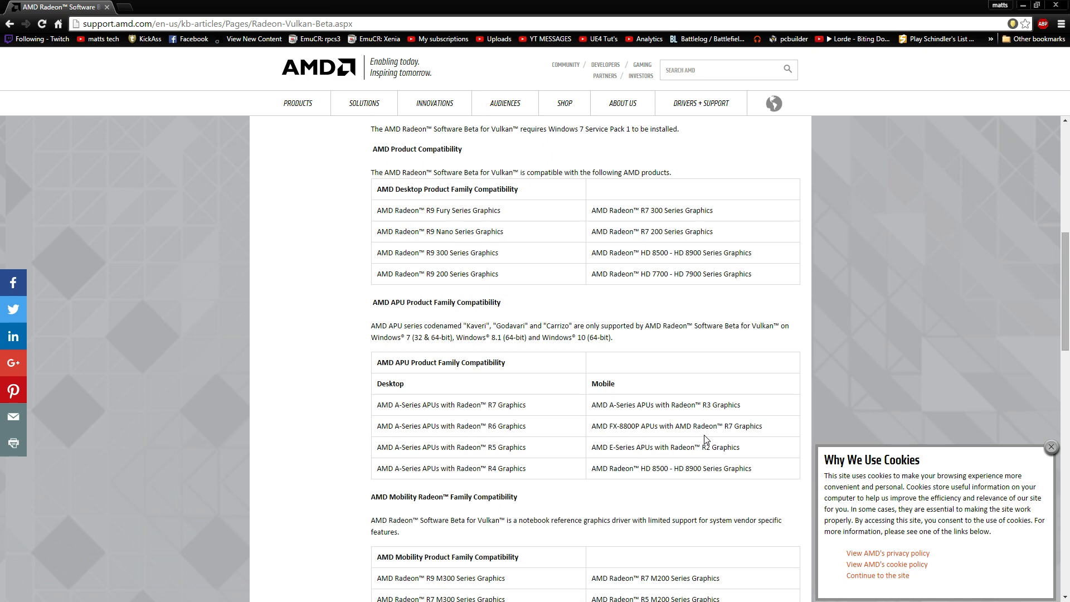
{"action": "scroll", "scroll_direction": "down", "scroll_amount": 3}
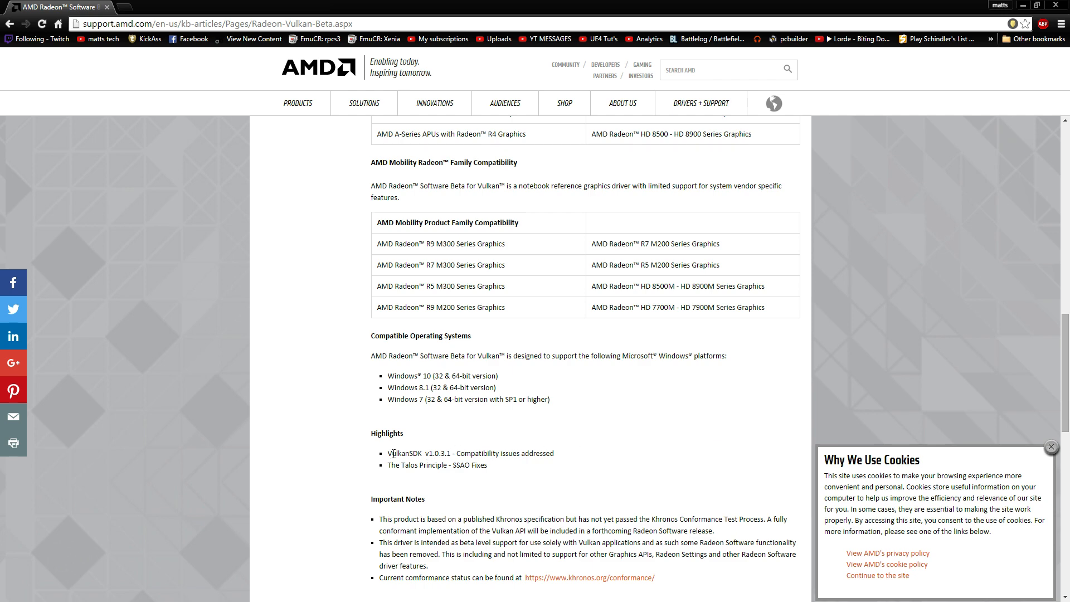
{"action": "mouse_move", "coordinate": [614, 469]}
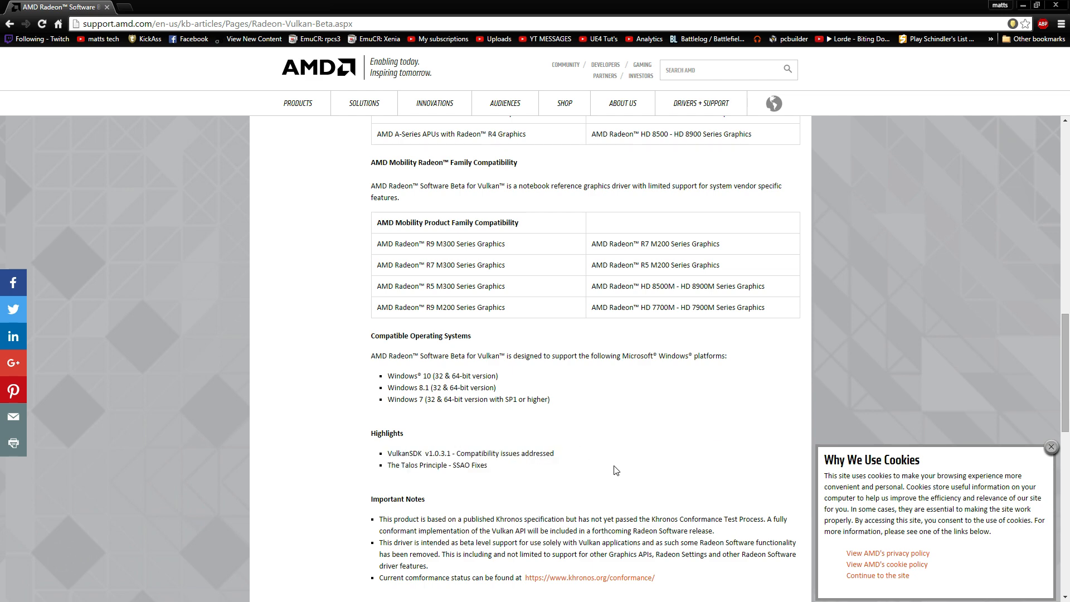
{"action": "scroll", "scroll_direction": "down", "scroll_amount": 3}
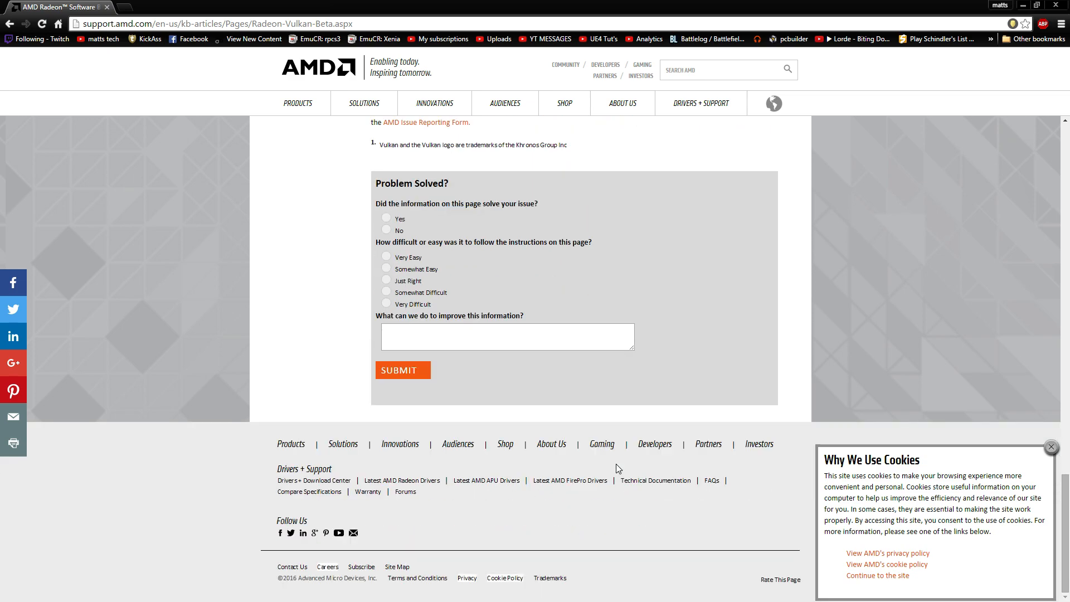
{"action": "scroll", "scroll_direction": "up", "scroll_amount": 3}
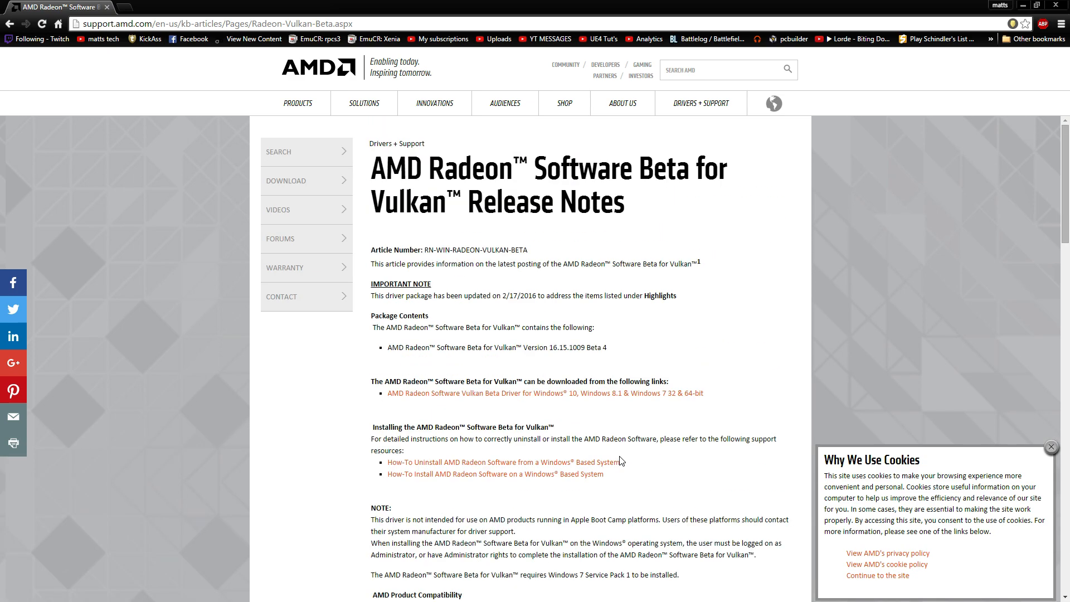
{"action": "mouse_move", "coordinate": [621, 460]}
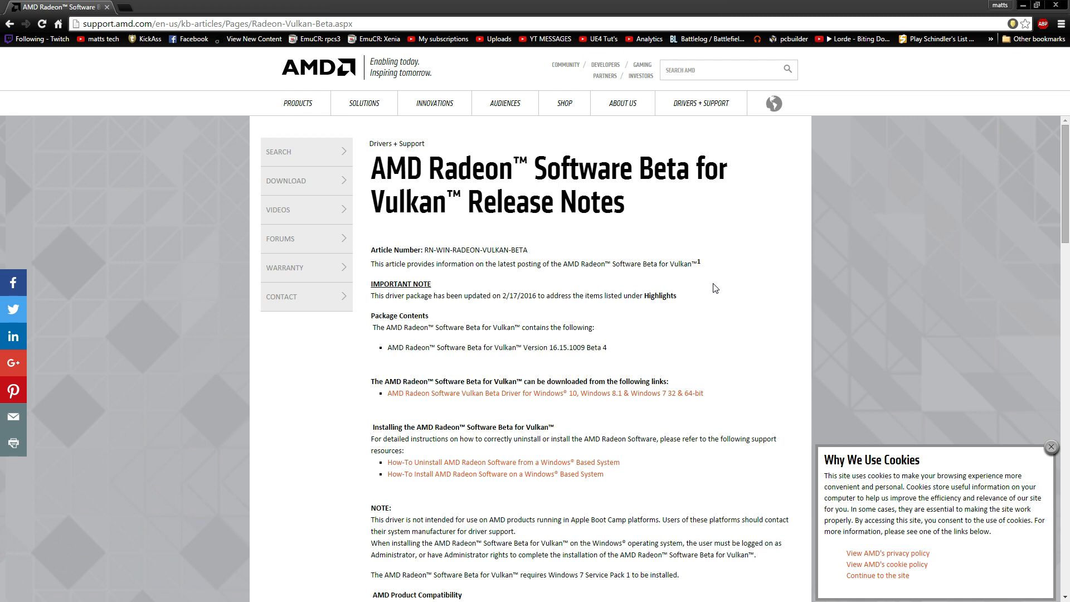
{"action": "mouse_move", "coordinate": [725, 320]}
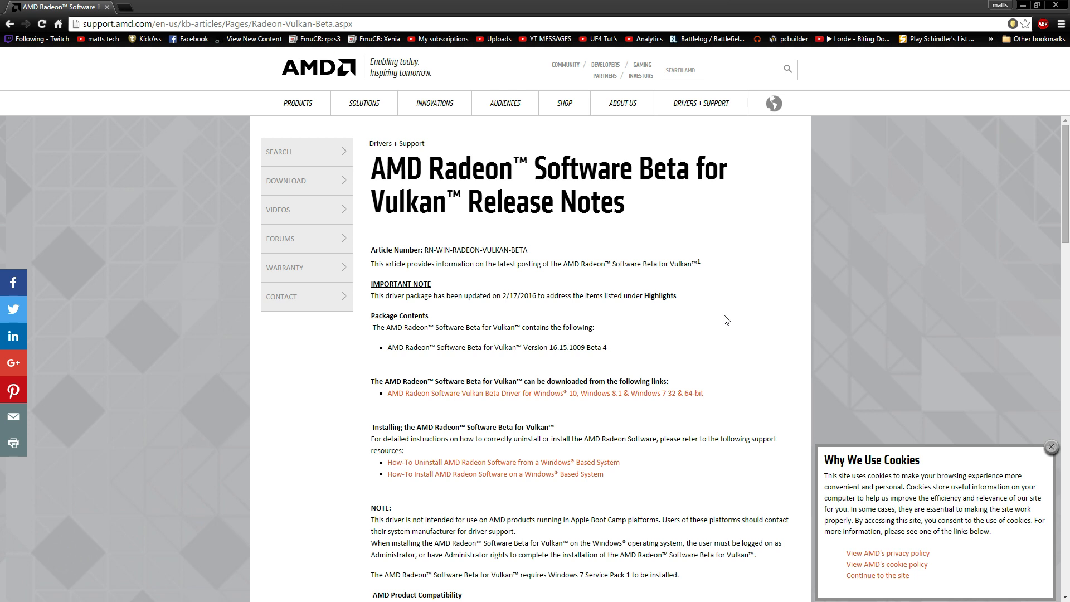
Scroll the AMD Vulkan beta release notes past highlights and back to the APU and mobility compatibility tables.
{"action": "scroll", "scroll_direction": "down", "scroll_amount": 3}
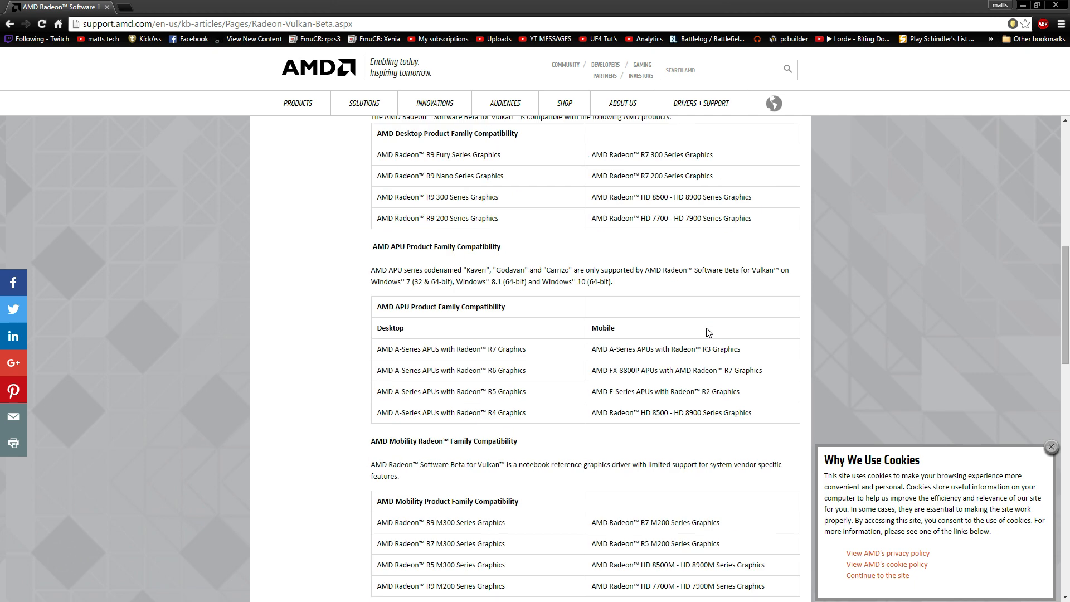
{"action": "scroll", "scroll_direction": "up", "scroll_amount": 3}
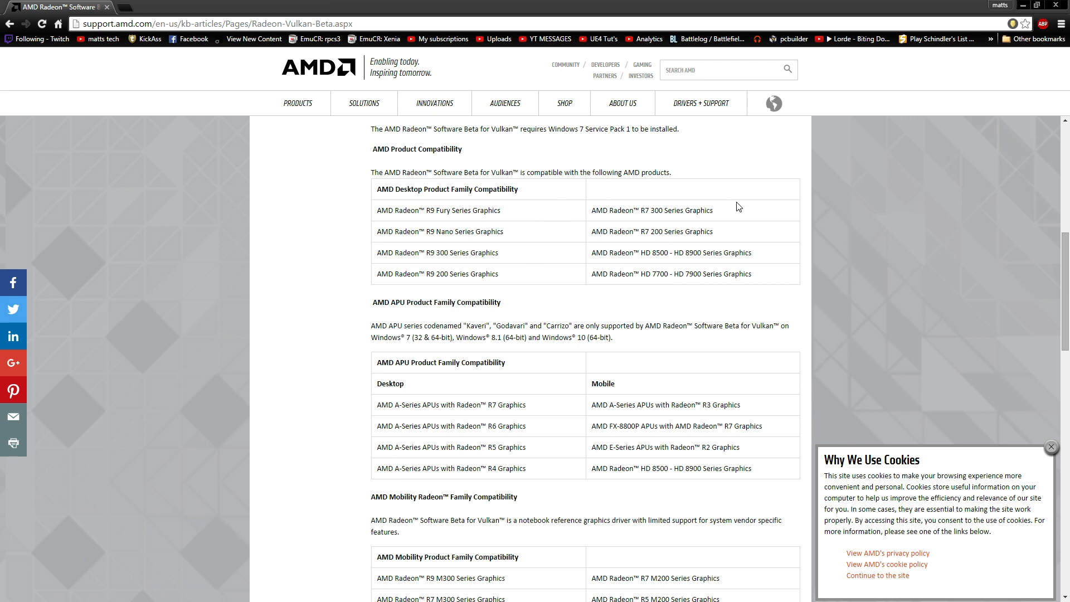
{"action": "mouse_move", "coordinate": [435, 286]}
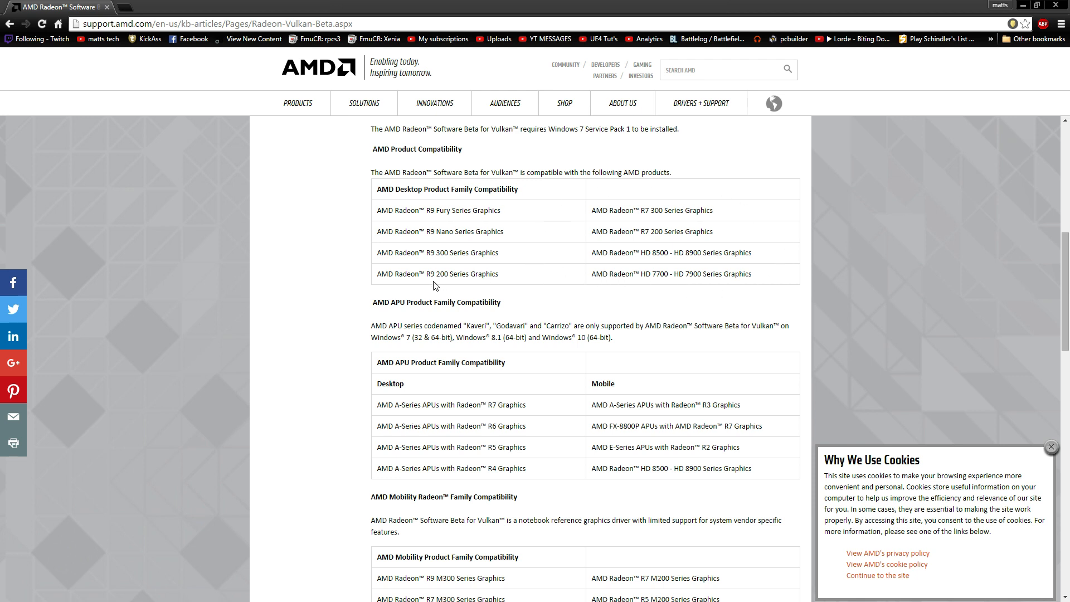
{"action": "mouse_move", "coordinate": [653, 362]}
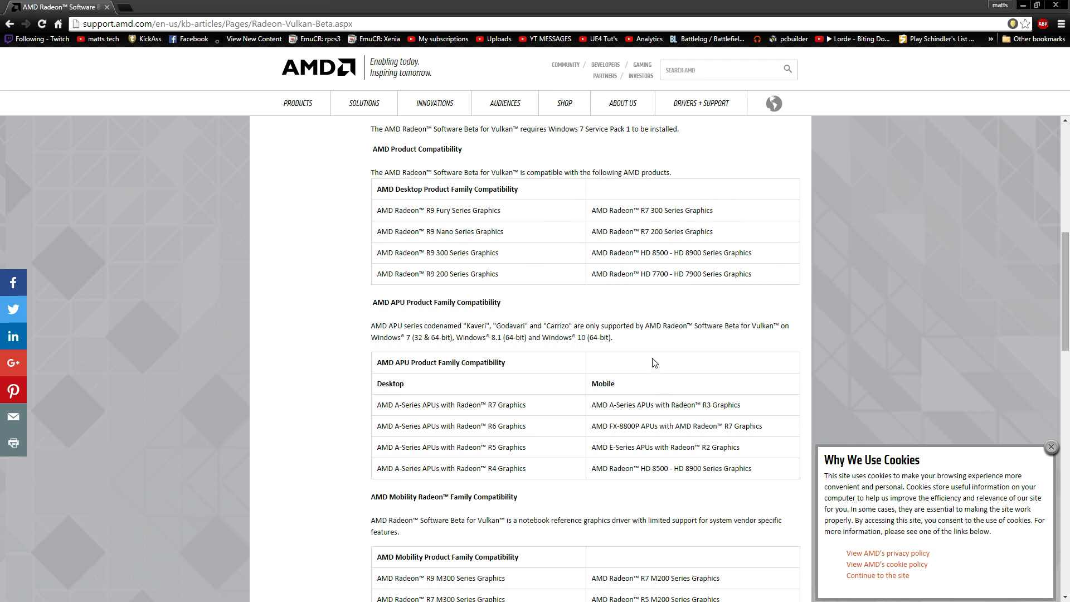
{"action": "scroll", "scroll_direction": "down", "scroll_amount": 3}
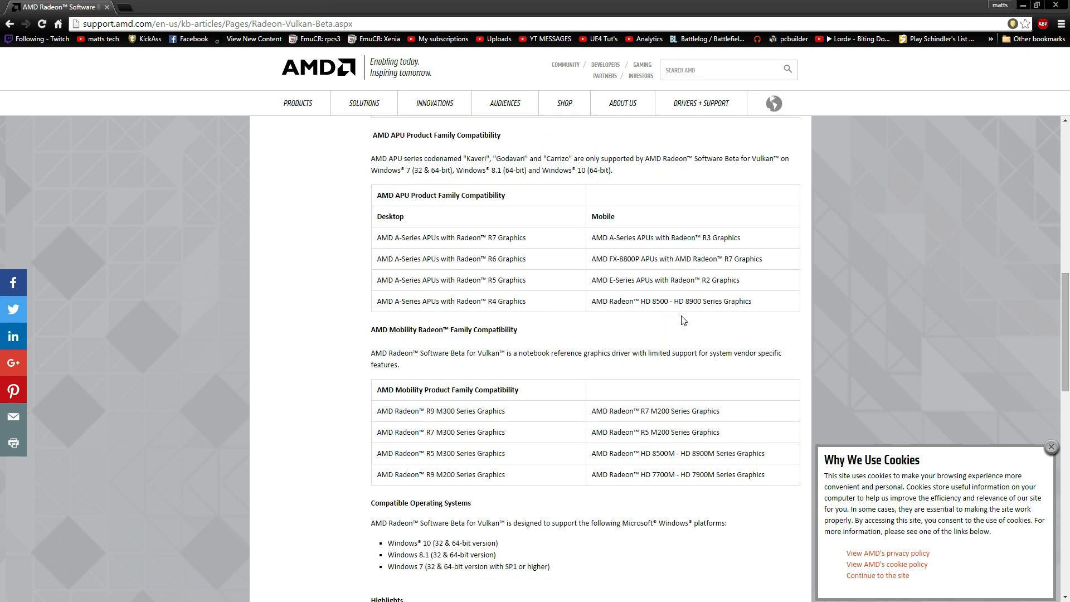
{"action": "mouse_move", "coordinate": [561, 483]}
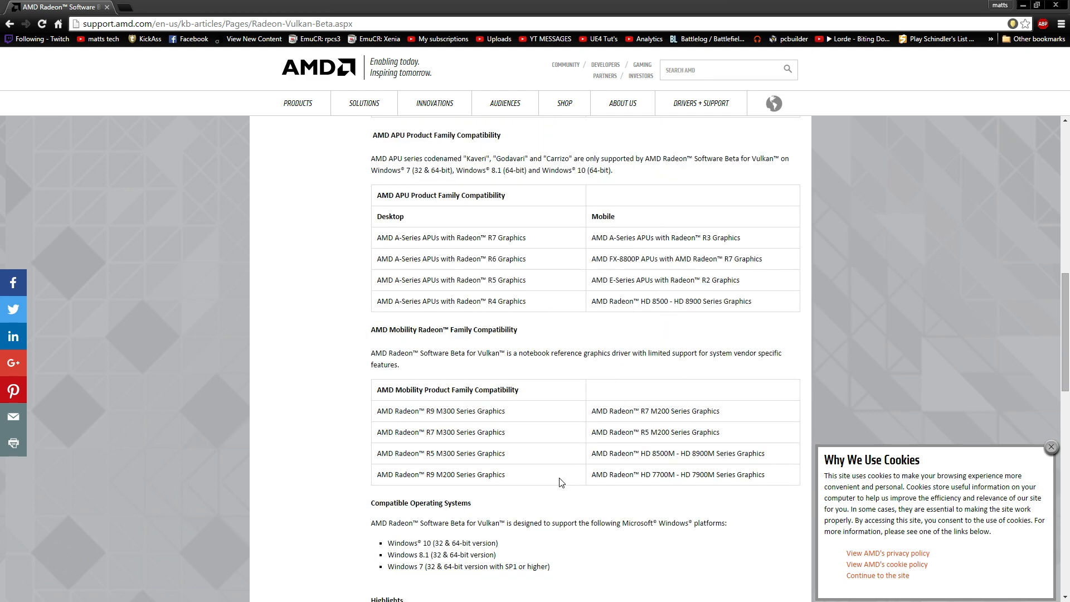
{"action": "scroll", "scroll_direction": "down", "scroll_amount": 3}
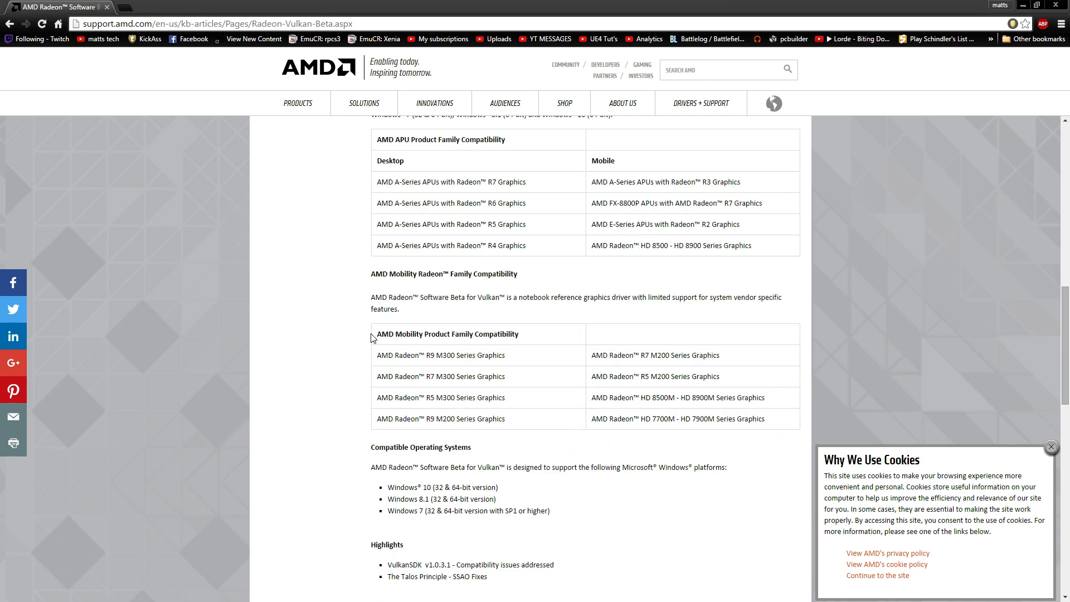
{"action": "scroll", "scroll_direction": "down", "scroll_amount": 3}
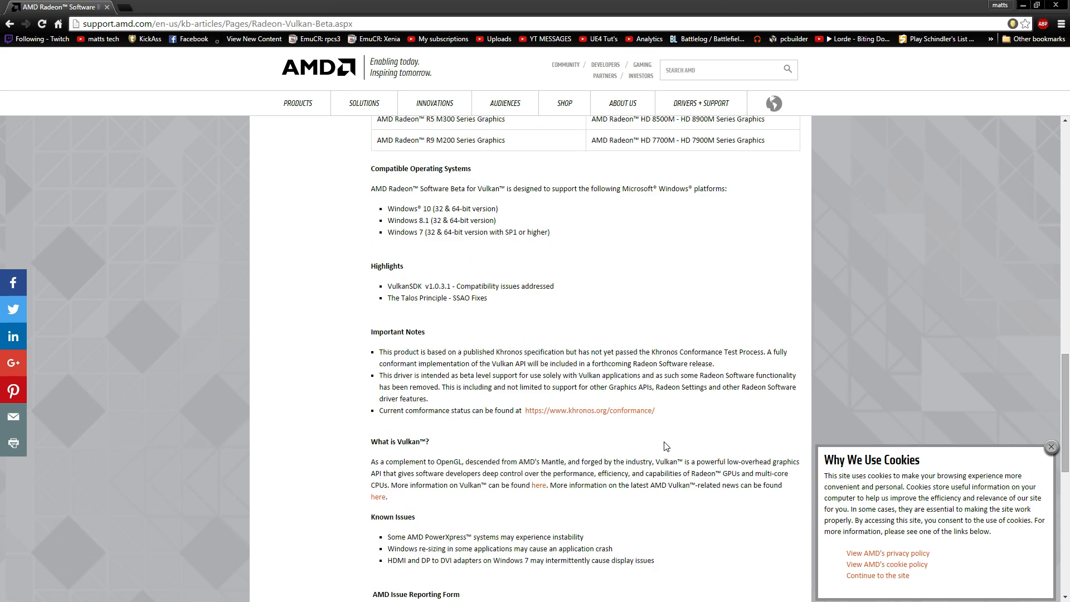
{"action": "scroll", "scroll_direction": "up", "scroll_amount": 3}
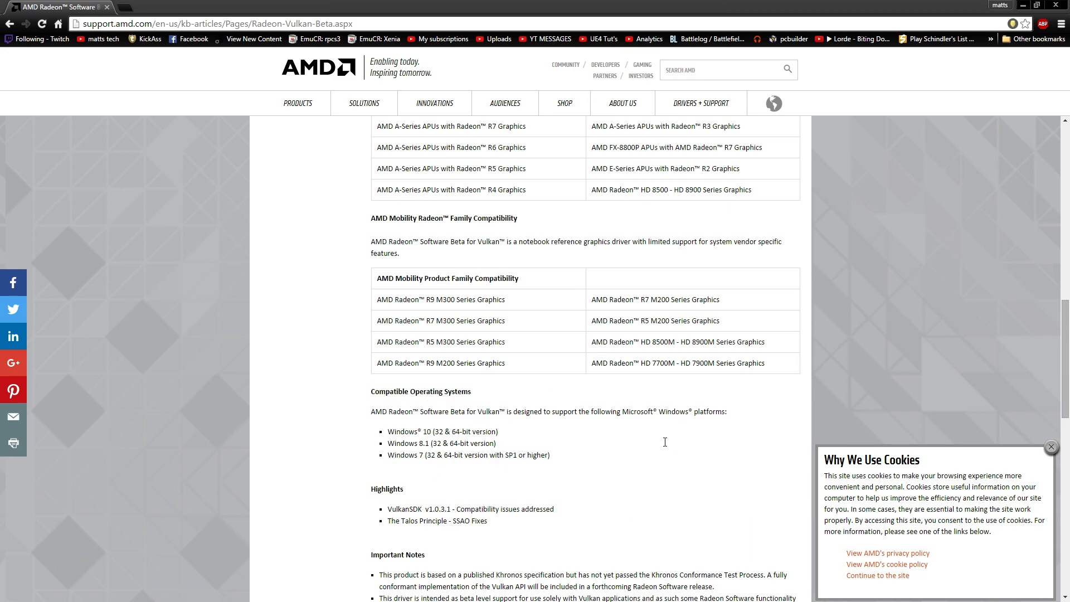
{"action": "scroll", "scroll_direction": "up", "scroll_amount": 3}
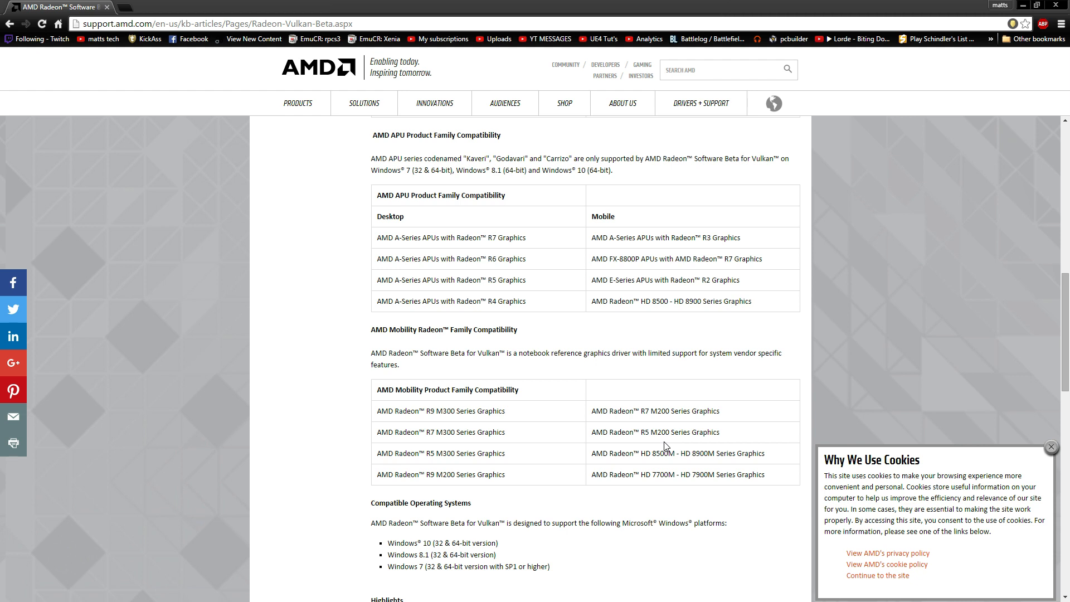